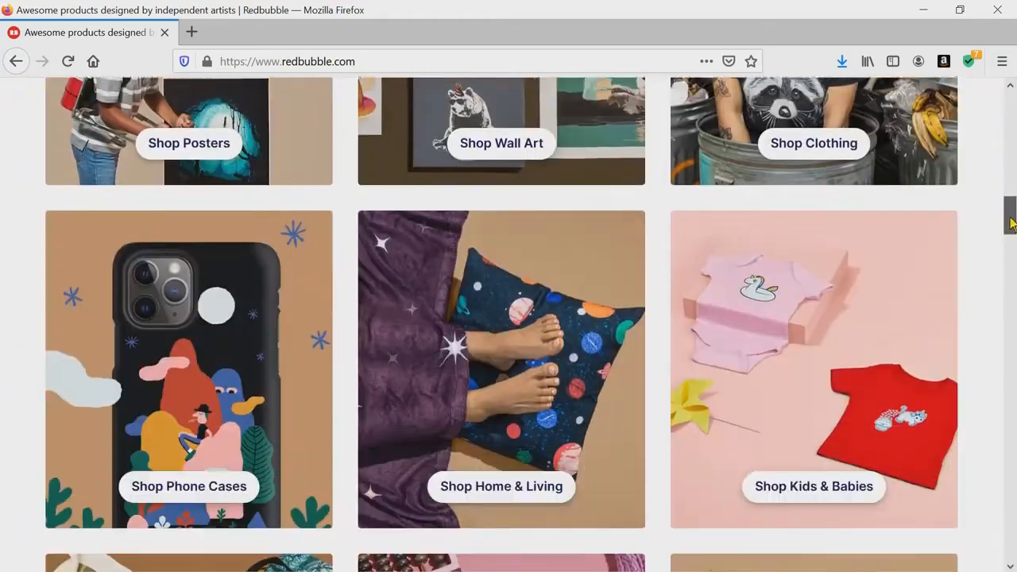
- Scroll down the Redbubble home page through the featured product categories
{"action": "scroll", "scroll_direction": "down", "scroll_amount": 3}
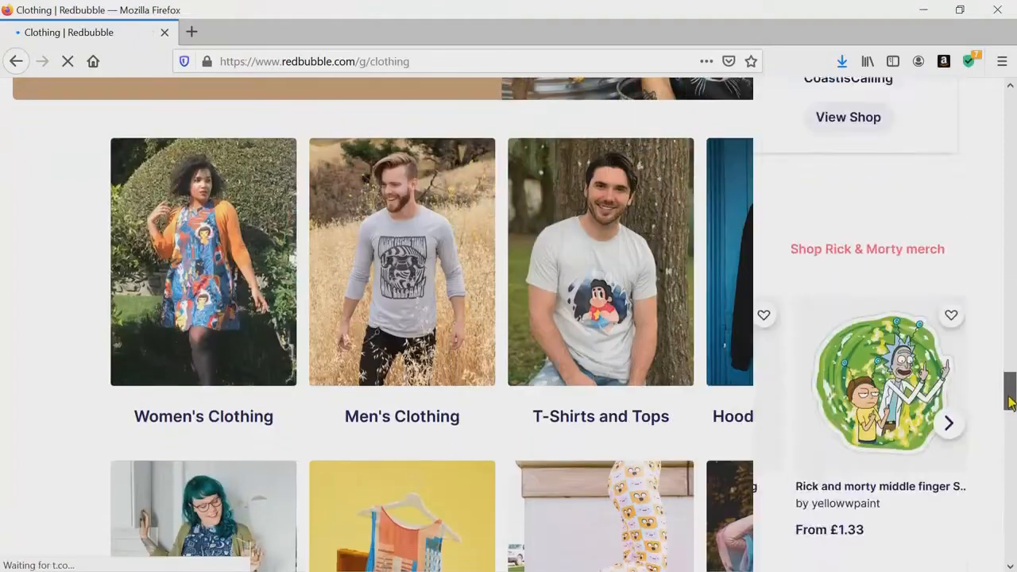
{"action": "scroll", "scroll_direction": "down", "scroll_amount": 3}
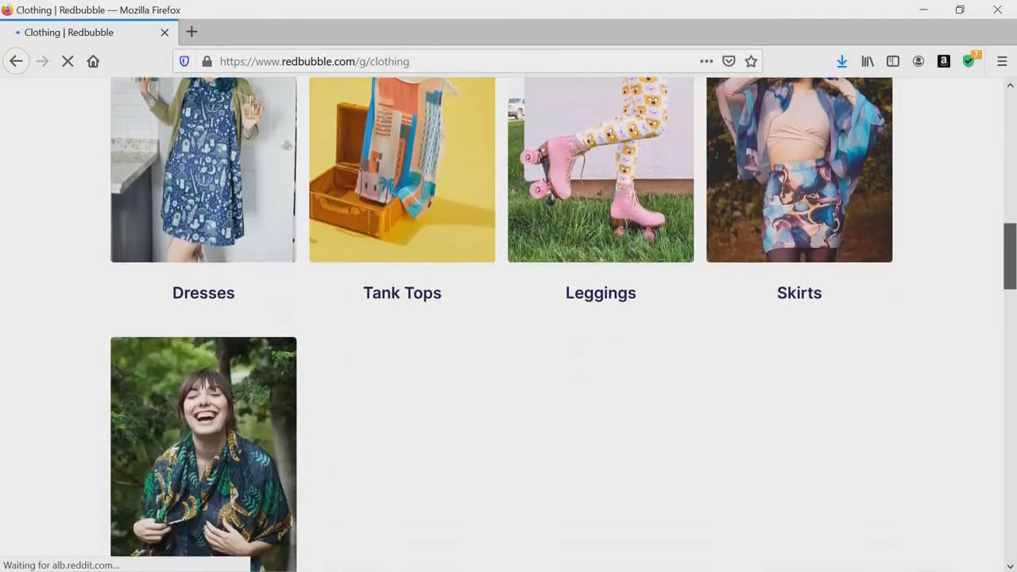
{"action": "scroll", "scroll_direction": "down", "scroll_amount": 3}
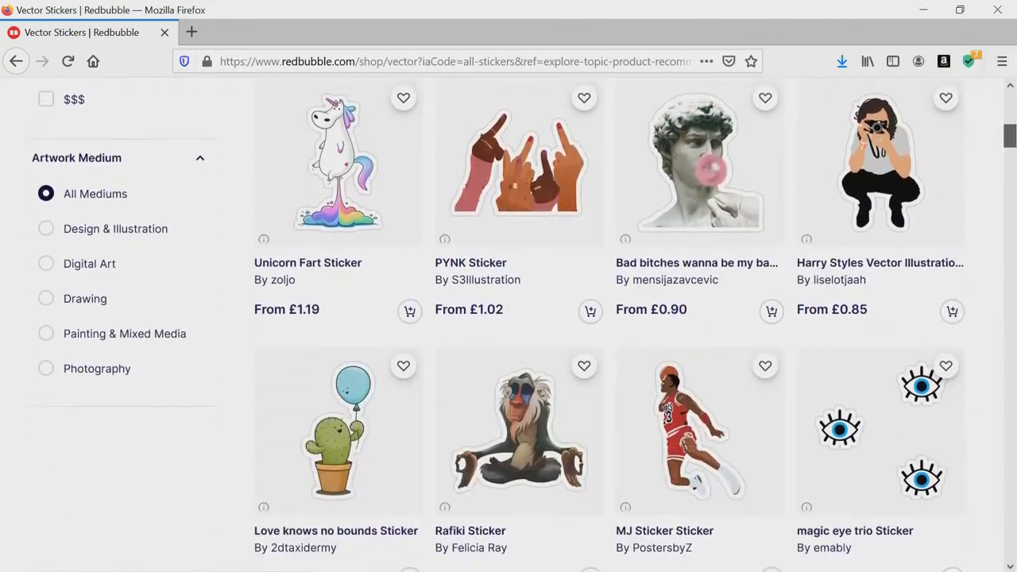
- Scroll through the sticker, coaster and duffle bag listings before returning home
{"action": "scroll", "scroll_direction": "down", "scroll_amount": 3}
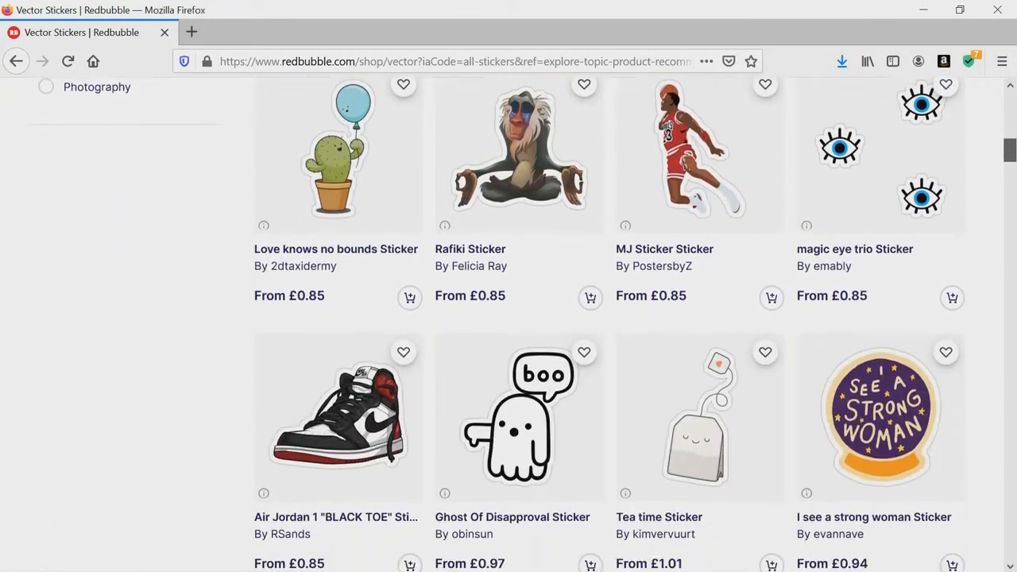
{"action": "scroll", "scroll_direction": "down", "scroll_amount": 3}
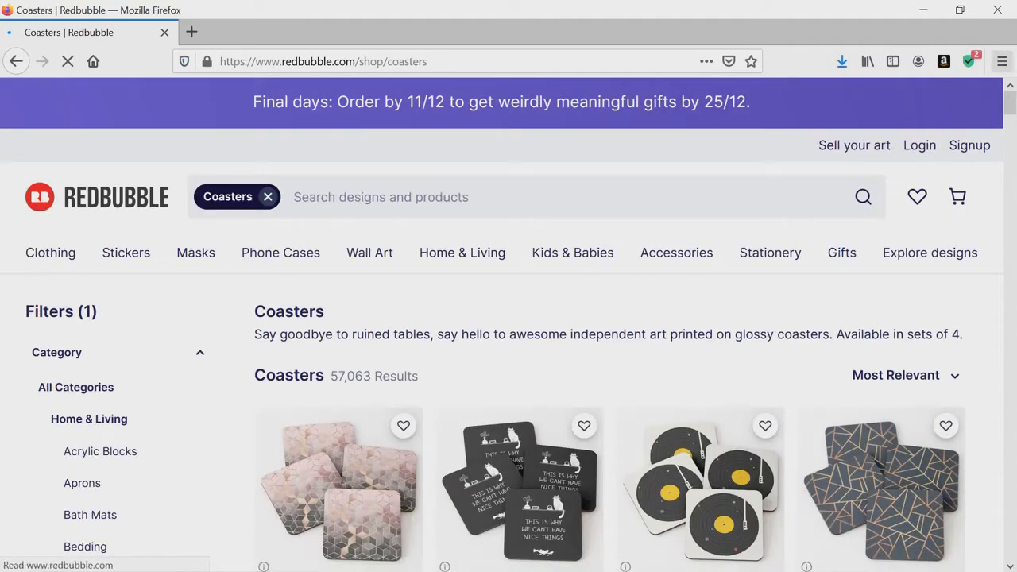
{"action": "scroll", "scroll_direction": "down", "scroll_amount": 3}
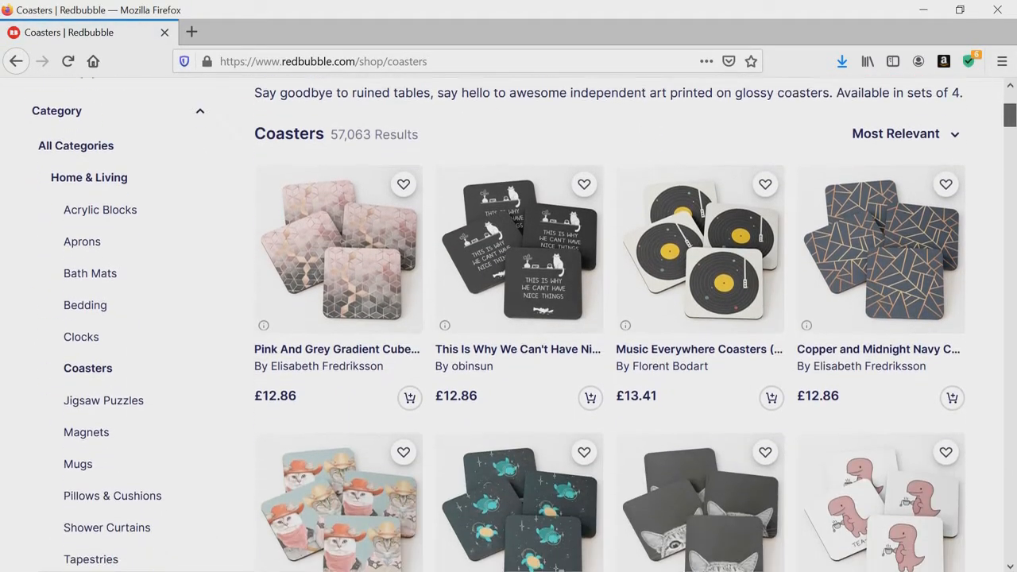
{"action": "scroll", "scroll_direction": "down", "scroll_amount": 3}
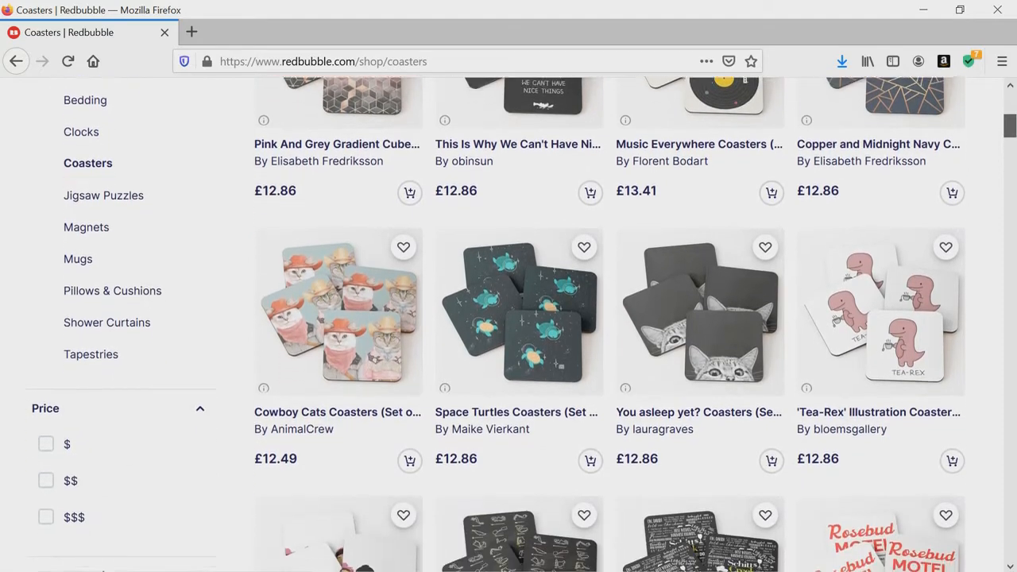
{"action": "scroll", "scroll_direction": "down", "scroll_amount": 3}
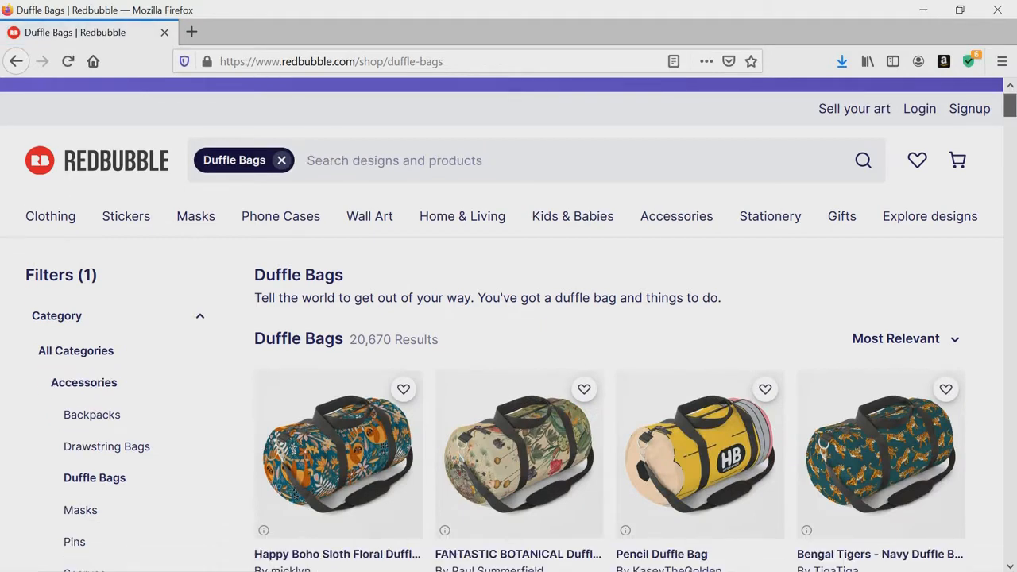
{"action": "scroll", "scroll_direction": "down", "scroll_amount": 3}
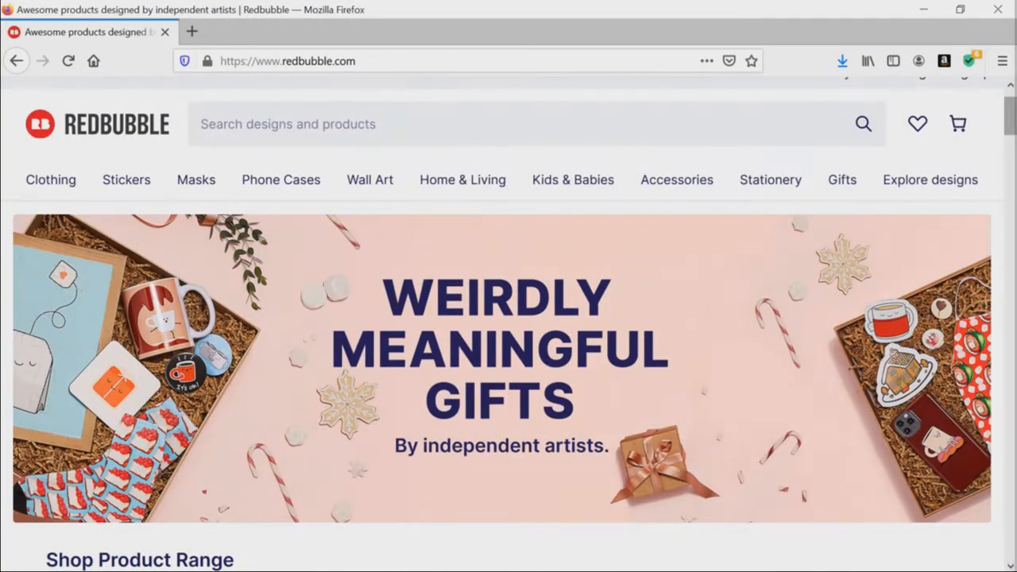
- Reach the footer's User Agreement link and scroll to its list of sections
{"action": "scroll", "scroll_direction": "down", "scroll_amount": 3}
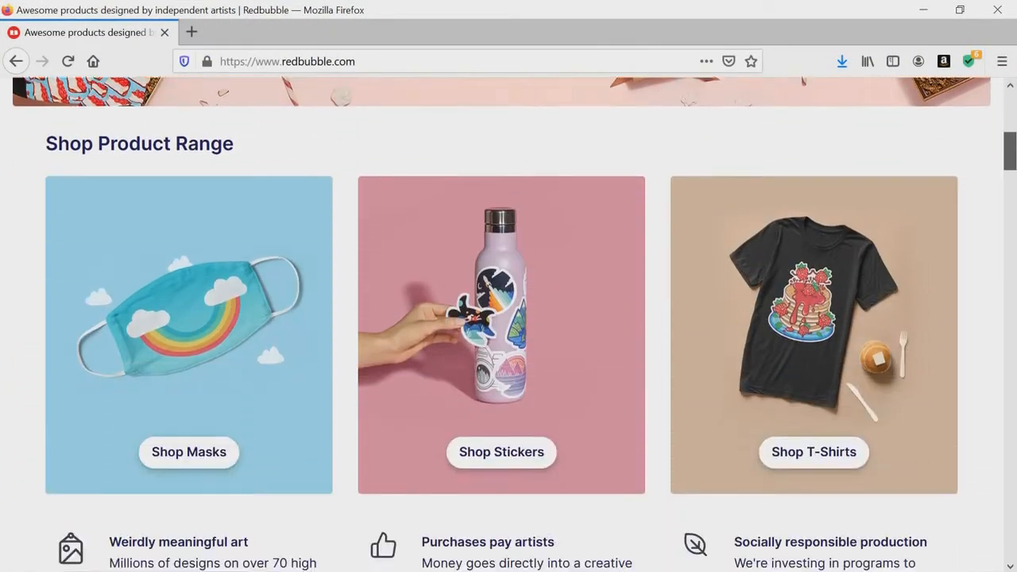
{"action": "scroll", "scroll_direction": "down", "scroll_amount": 3}
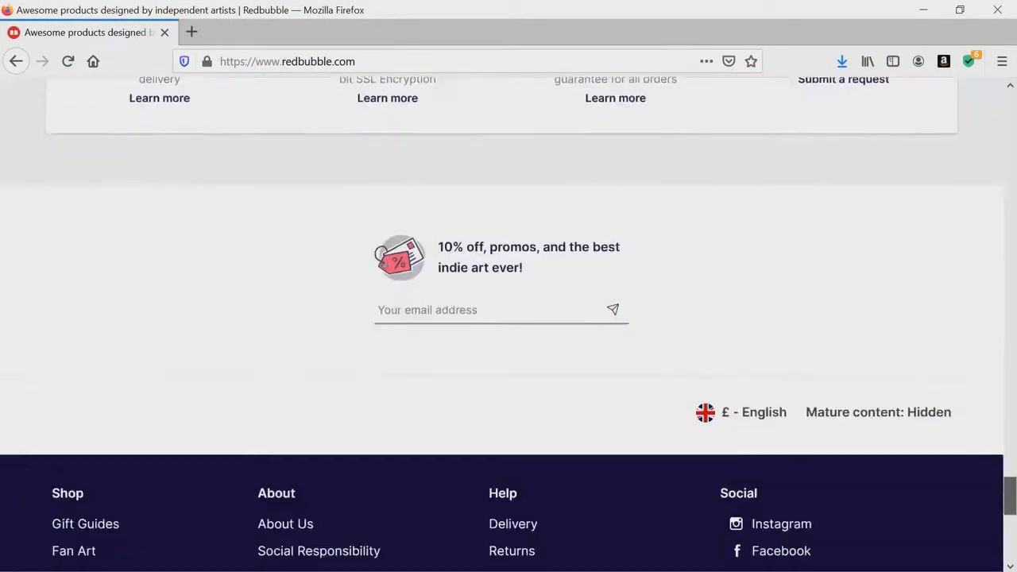
{"action": "scroll", "scroll_direction": "down", "scroll_amount": 3}
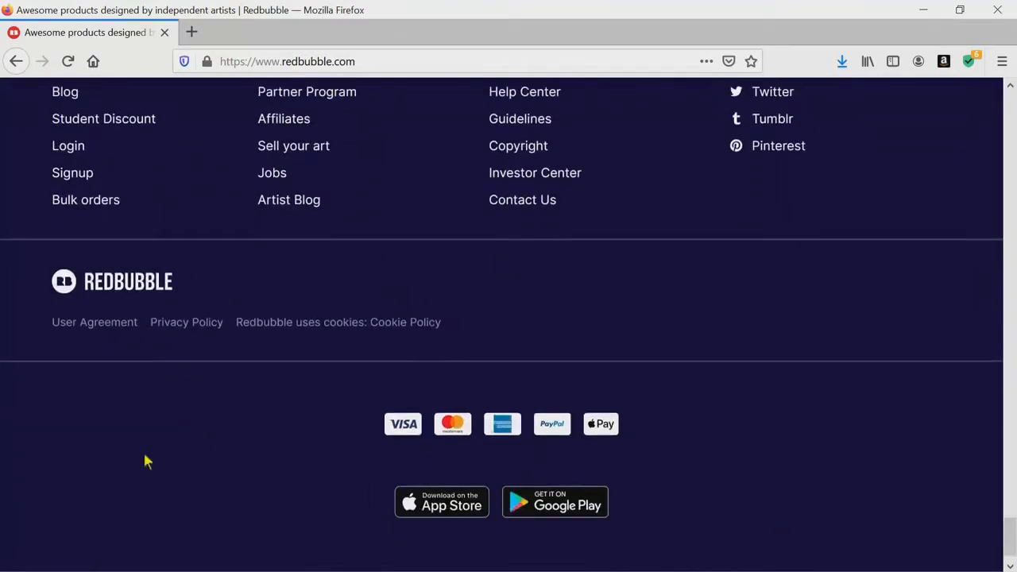
{"action": "mouse_move", "coordinate": [159, 343]}
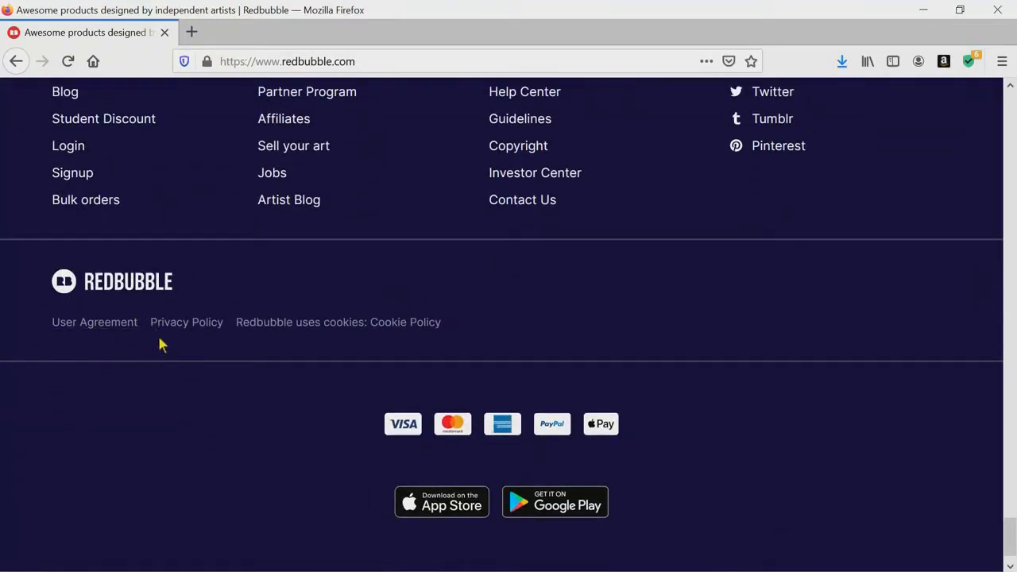
{"action": "left_click", "coordinate": [96, 321]}
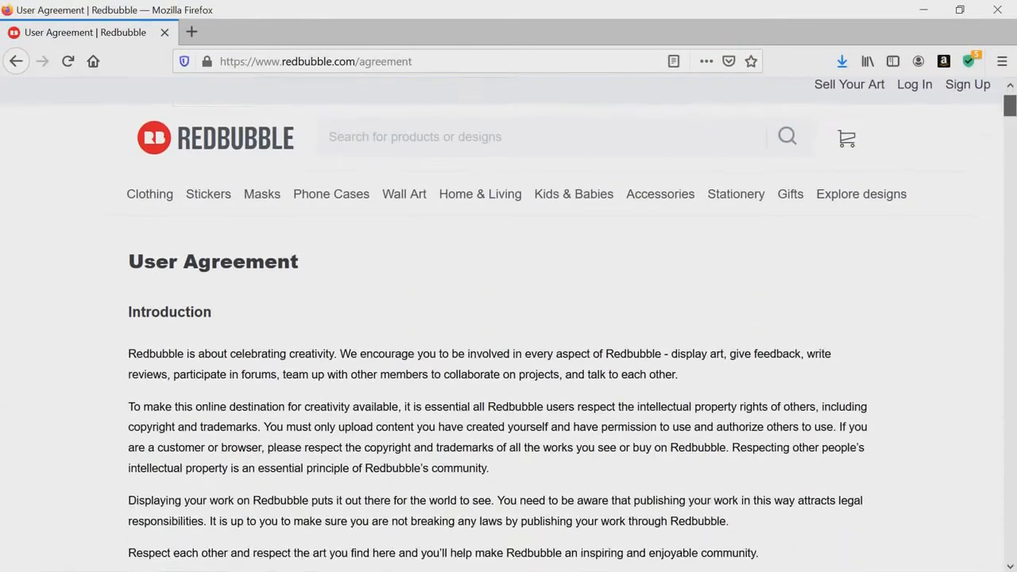
{"action": "scroll", "scroll_direction": "down", "scroll_amount": 3}
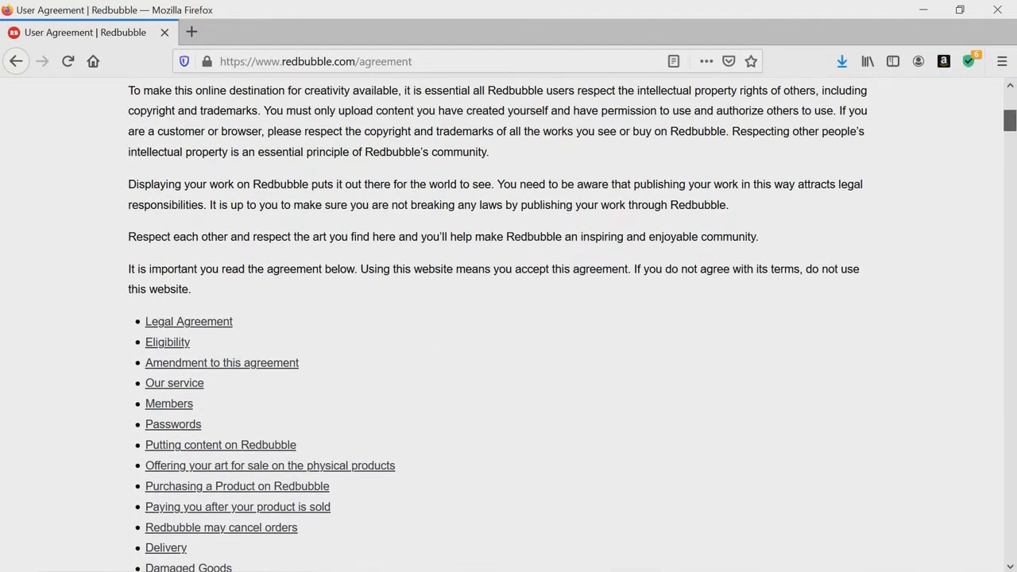
{"action": "scroll", "scroll_direction": "down", "scroll_amount": 3}
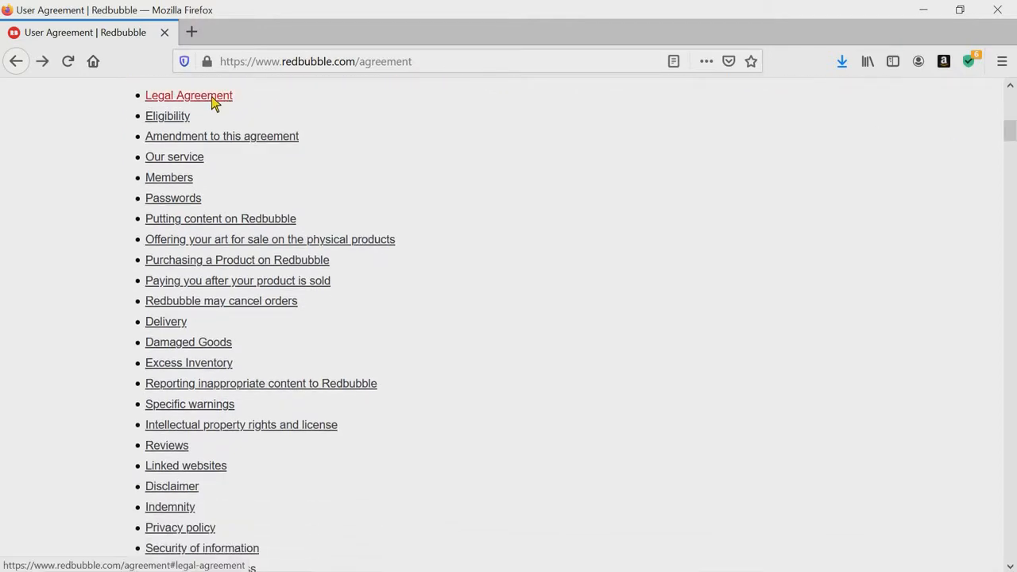
- Jump to the Legal Agreement section and highlight 'binding legal agreement'
{"action": "left_click", "coordinate": [188, 95]}
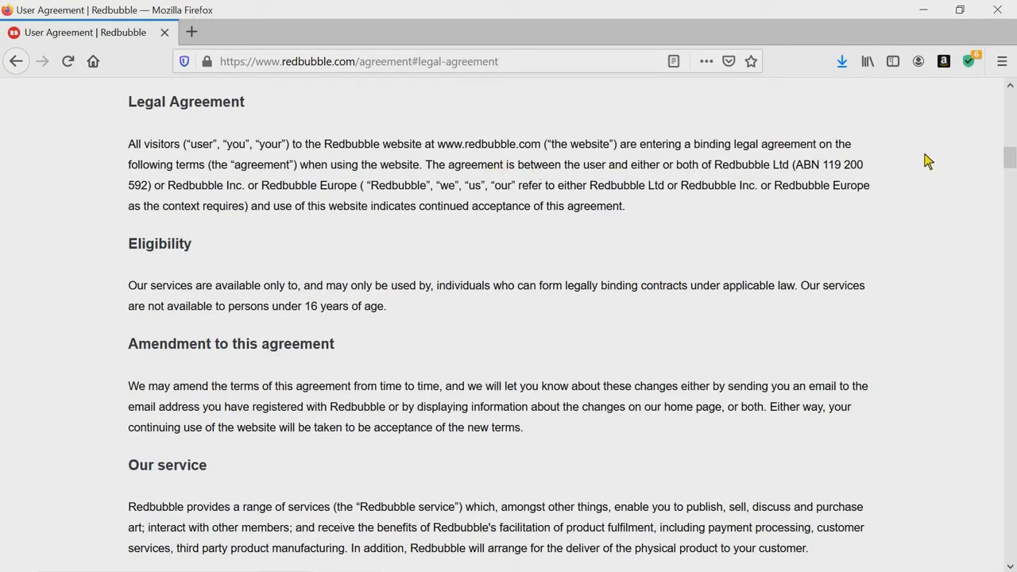
{"action": "mouse_move", "coordinate": [382, 198]}
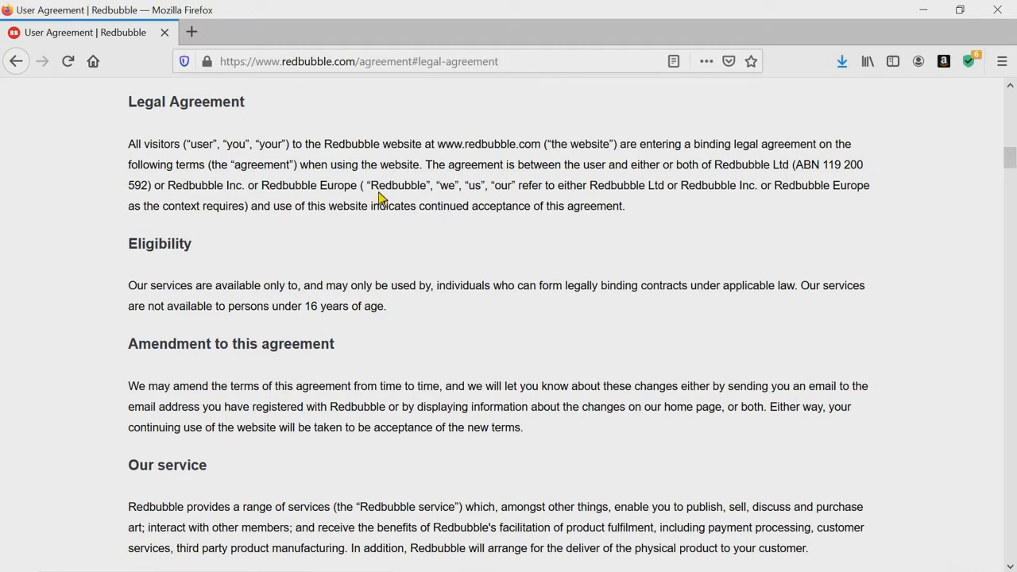
{"action": "mouse_move", "coordinate": [698, 163]}
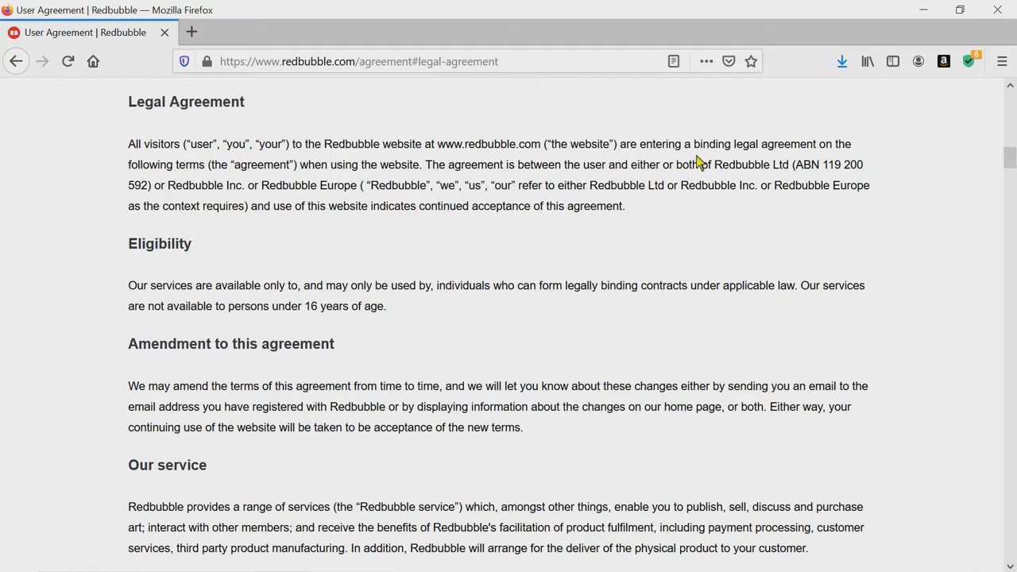
{"action": "left_click_drag", "start_coordinate": [692, 143], "coordinate": [830, 143]}
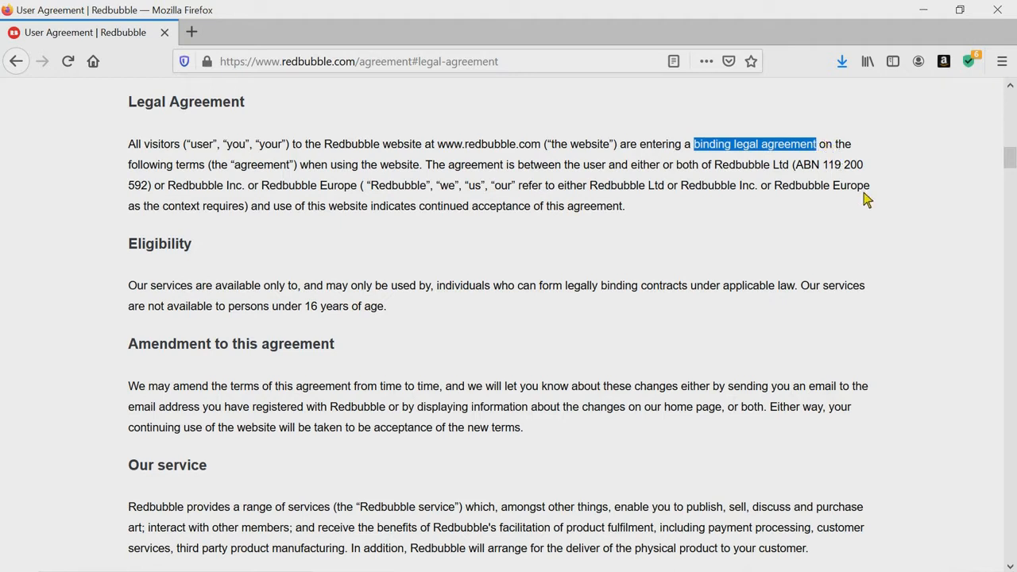
{"action": "mouse_move", "coordinate": [994, 168]}
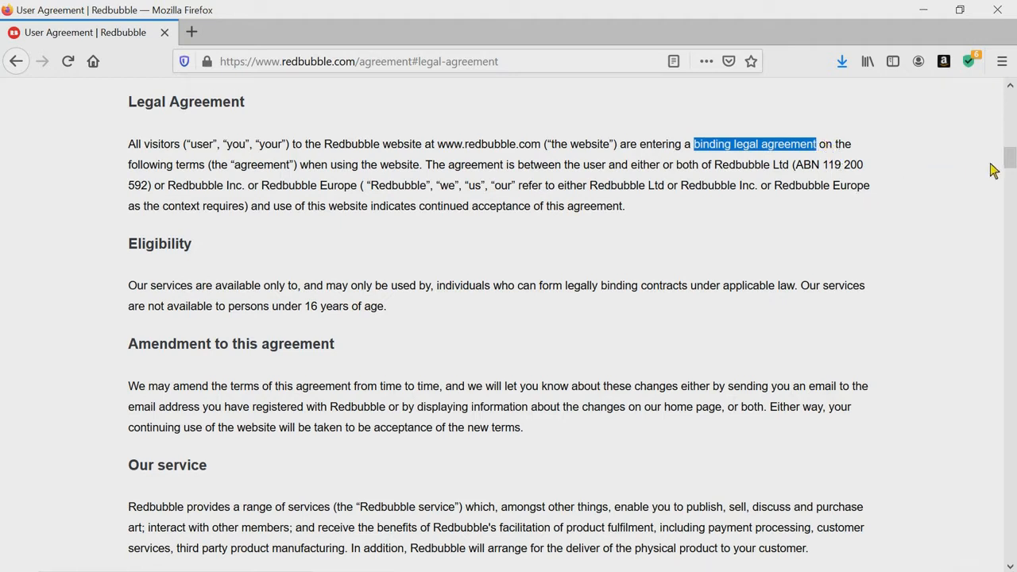
- Read down past Members and Passwords to 'Putting content on the Redbubble site'
{"action": "scroll", "scroll_direction": "down", "scroll_amount": 3}
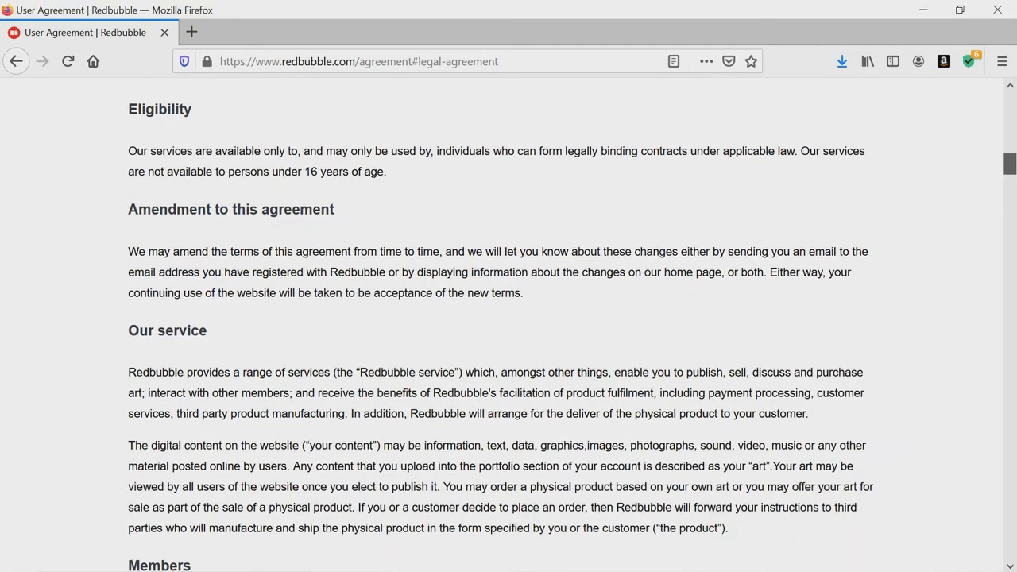
{"action": "scroll", "scroll_direction": "down", "scroll_amount": 3}
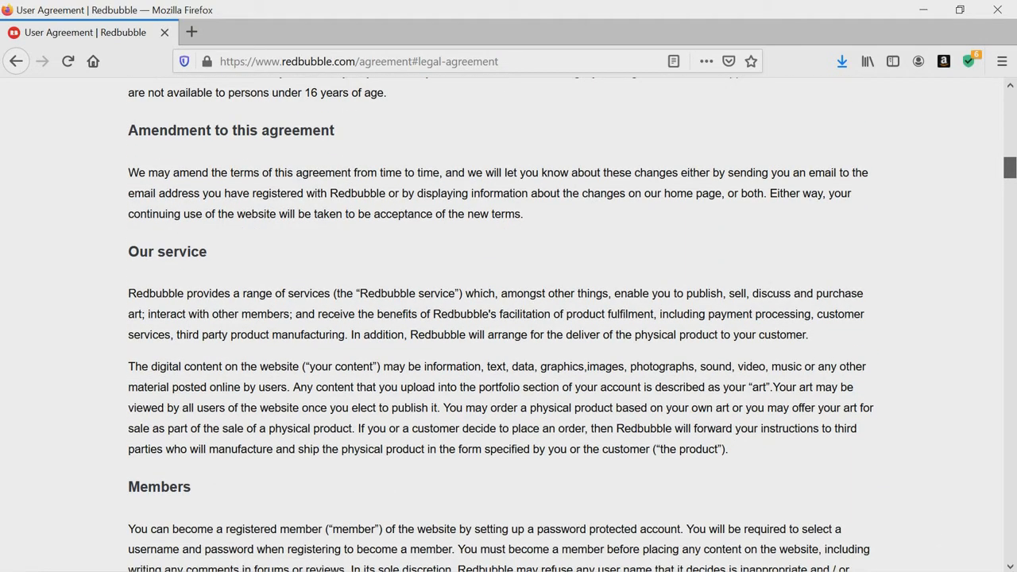
{"action": "scroll", "scroll_direction": "down", "scroll_amount": 3}
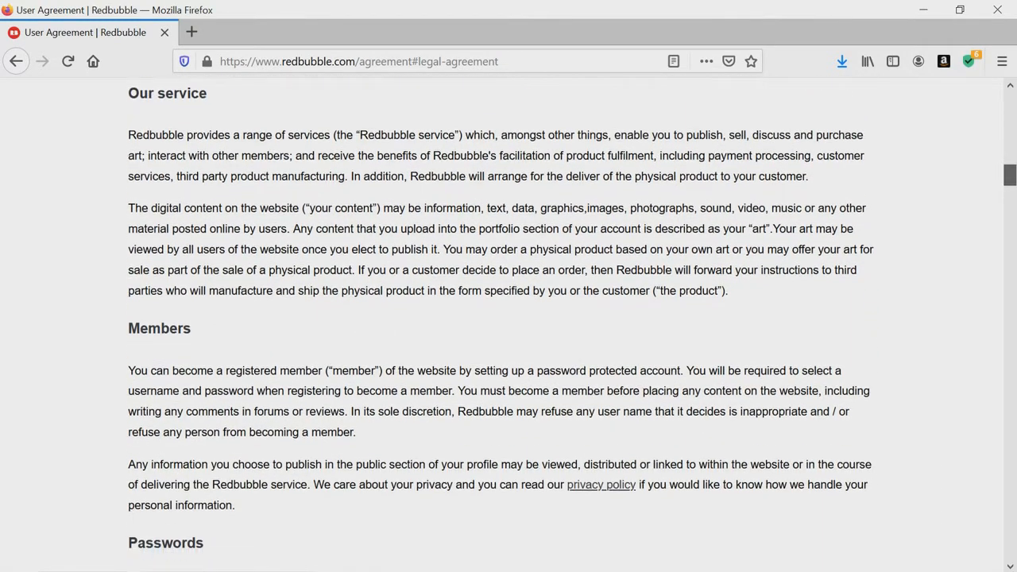
{"action": "scroll", "scroll_direction": "down", "scroll_amount": 3}
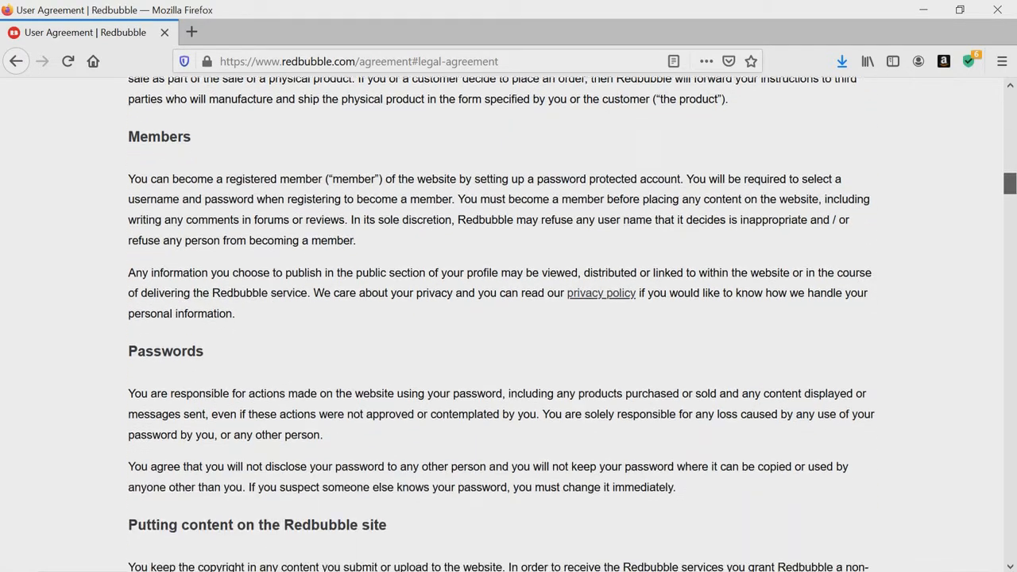
{"action": "scroll", "scroll_direction": "down", "scroll_amount": 3}
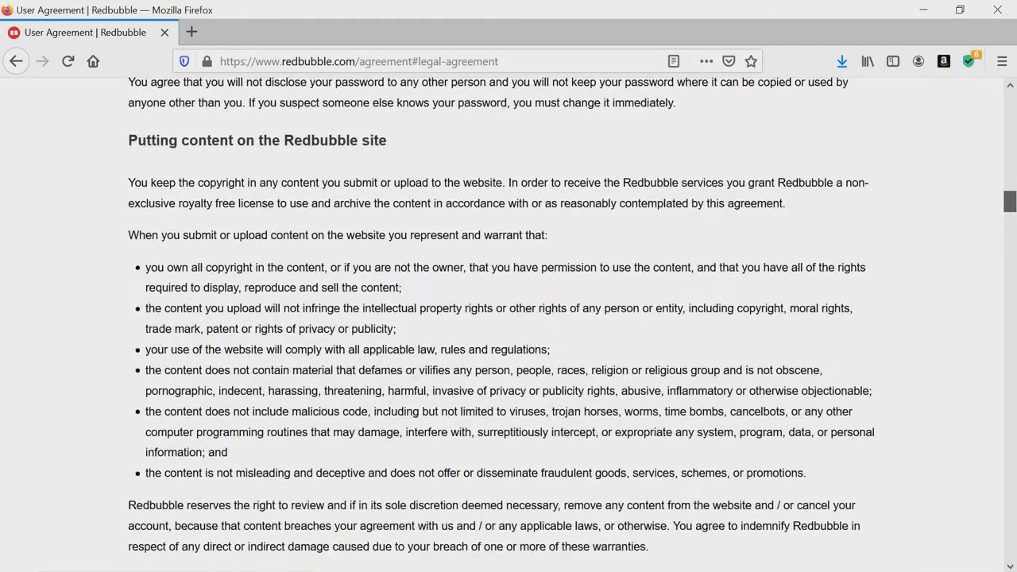
- Scroll back up the agreement to its linked list of section headings
{"action": "scroll", "scroll_direction": "up", "scroll_amount": 3}
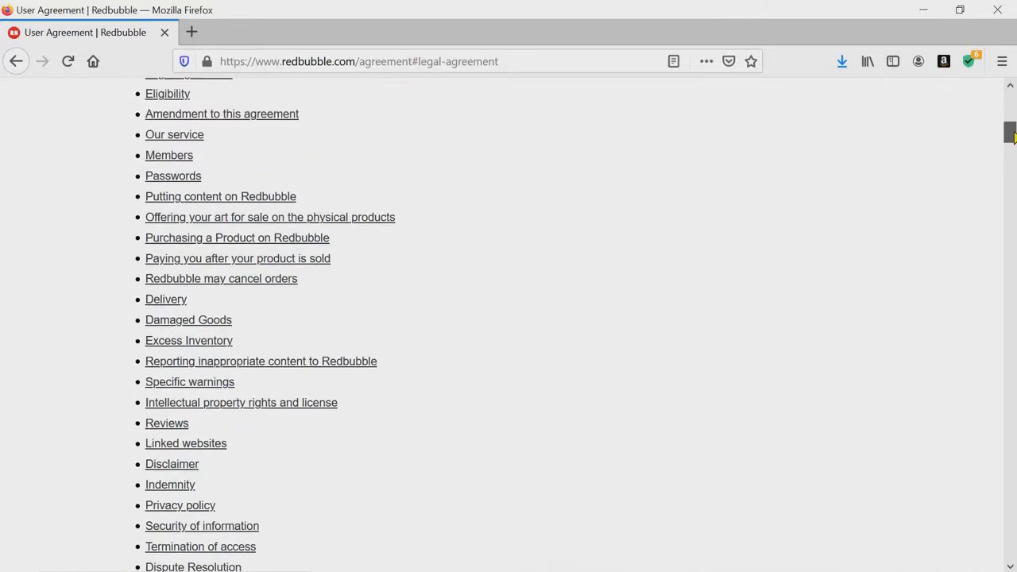
{"action": "scroll", "scroll_direction": "up", "scroll_amount": 3}
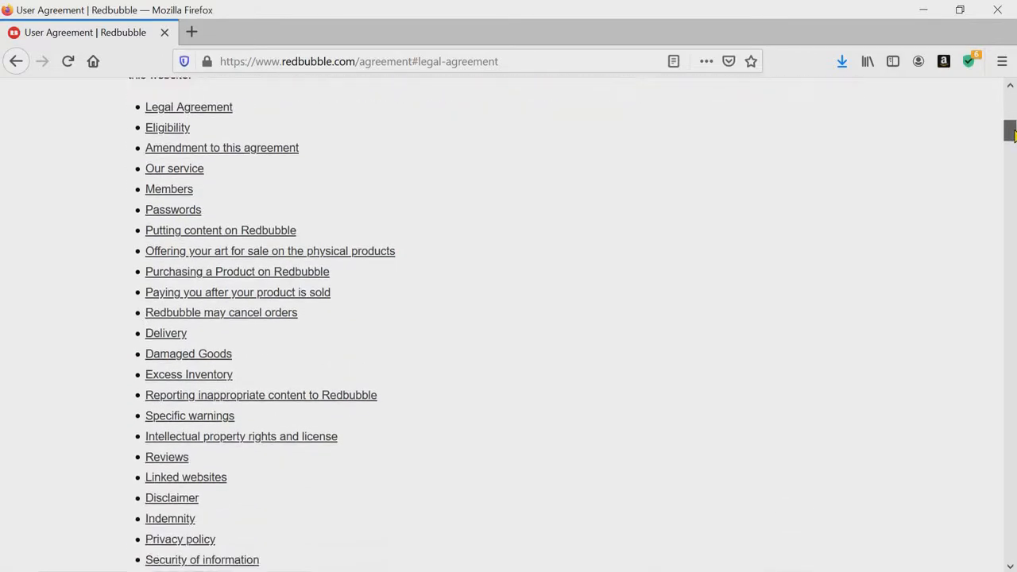
{"action": "scroll", "scroll_direction": "down", "scroll_amount": 3}
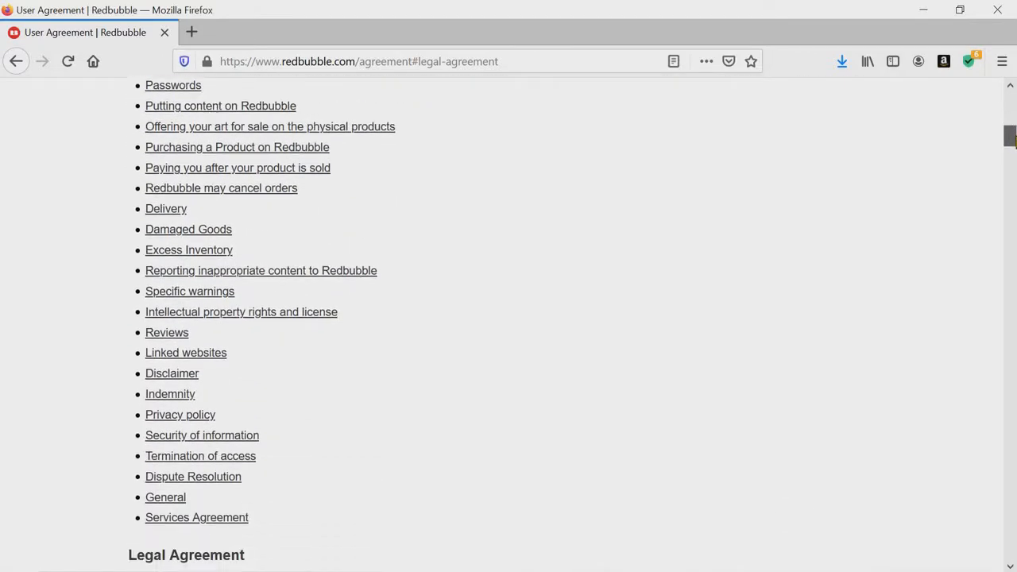
{"action": "scroll", "scroll_direction": "down", "scroll_amount": 3}
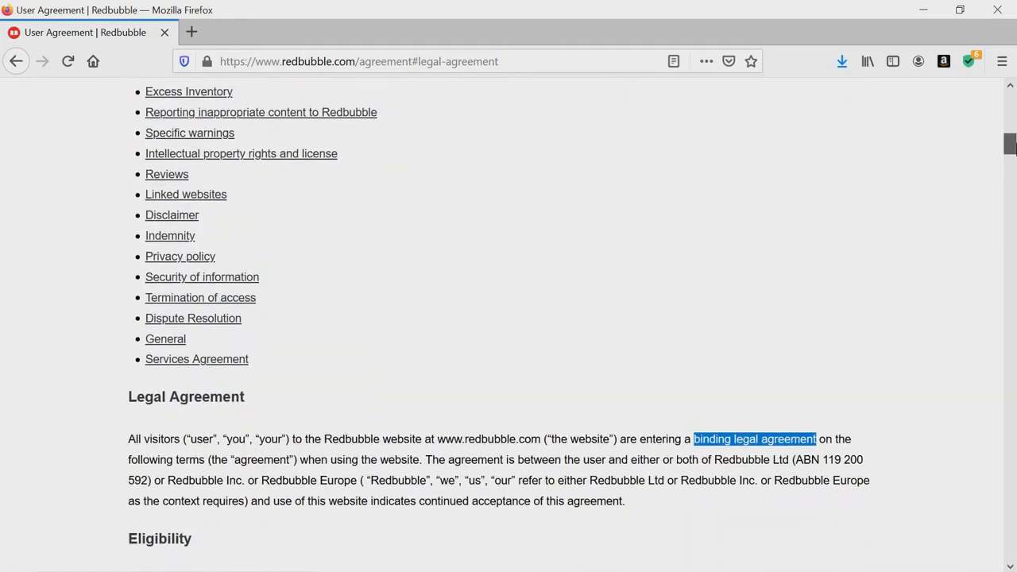
{"action": "scroll", "scroll_direction": "up", "scroll_amount": 3}
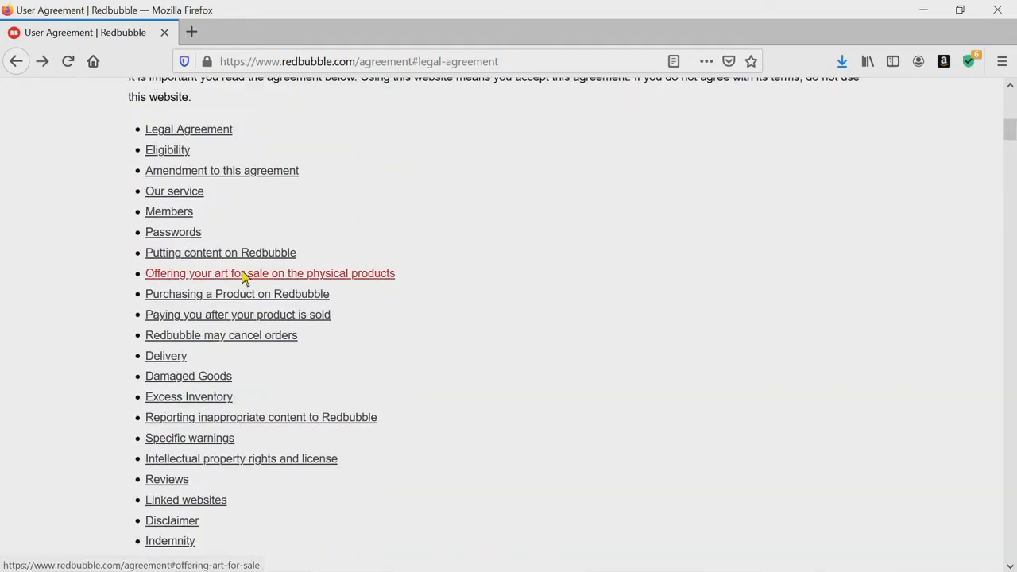
{"action": "mouse_move", "coordinate": [236, 294]}
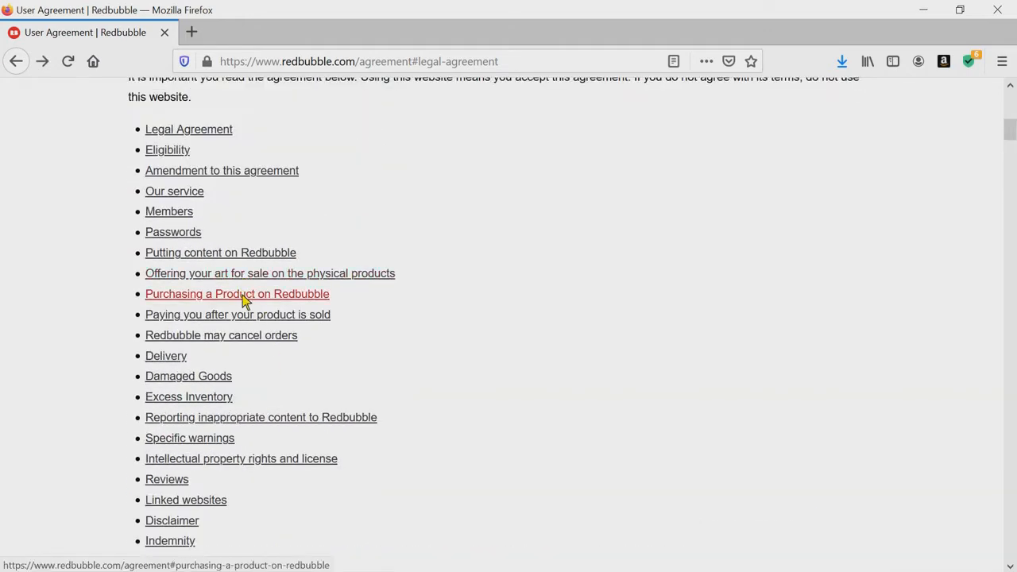
{"action": "mouse_move", "coordinate": [270, 273]}
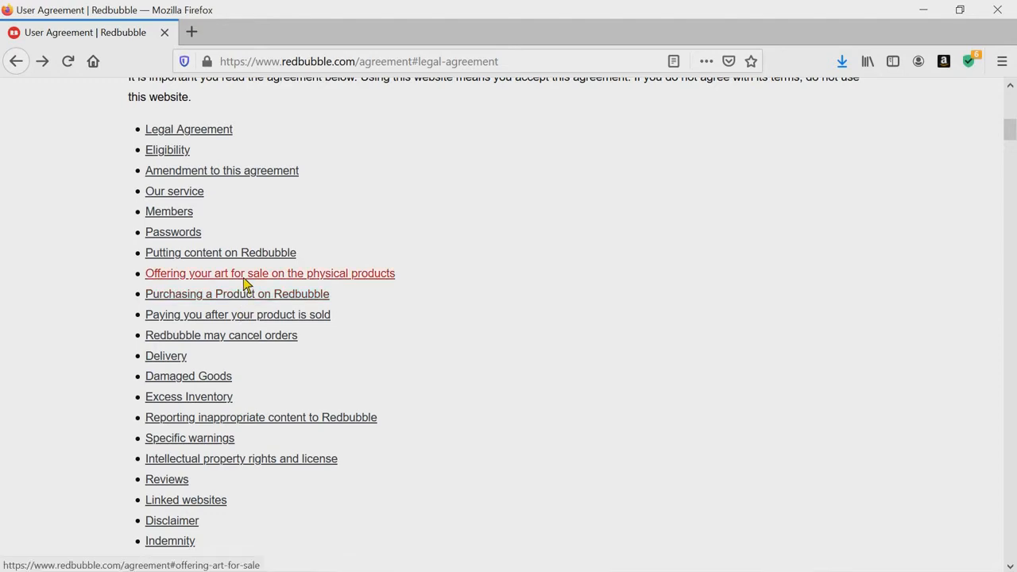
- Jump to 'Putting content on Redbubble' and highlight the sentence about keeping copyright ownership
{"action": "left_click", "coordinate": [220, 252]}
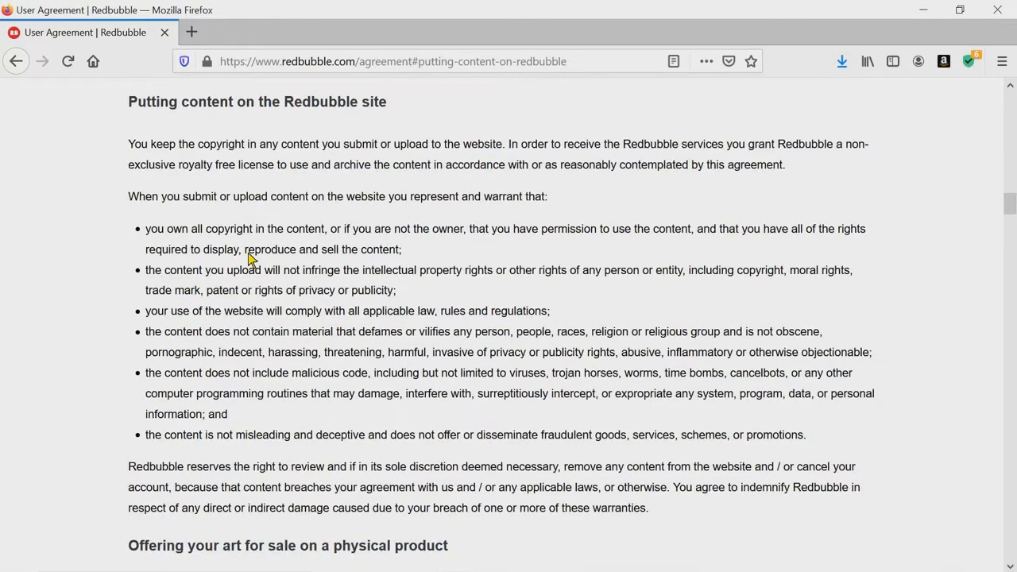
{"action": "mouse_move", "coordinate": [99, 238]}
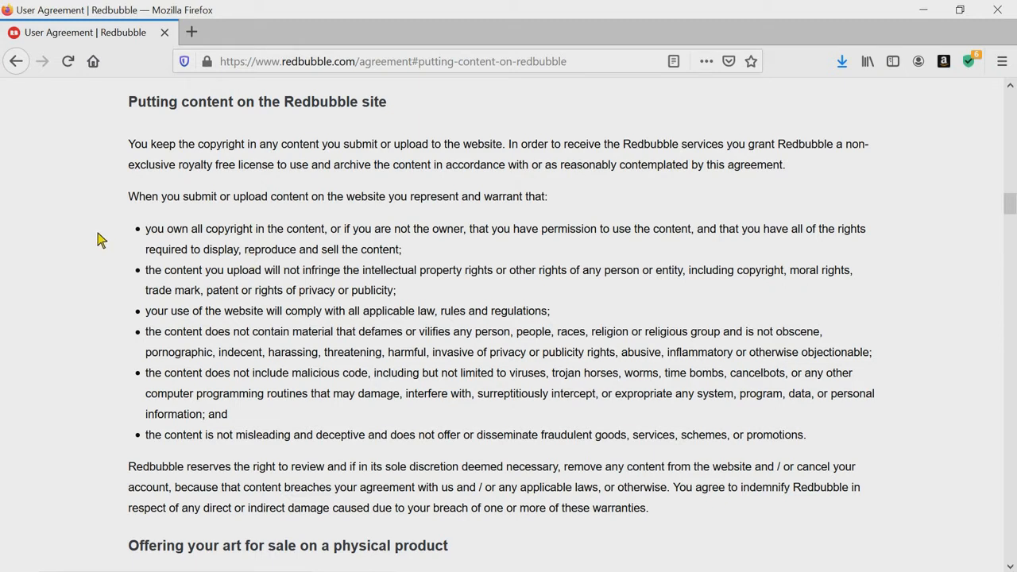
{"action": "mouse_move", "coordinate": [123, 216]}
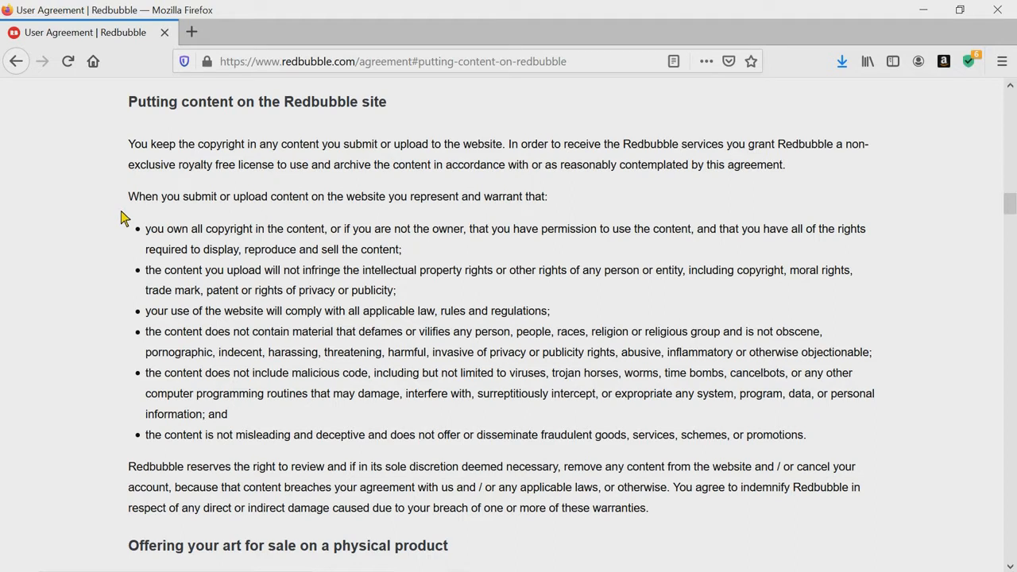
{"action": "mouse_move", "coordinate": [293, 254]}
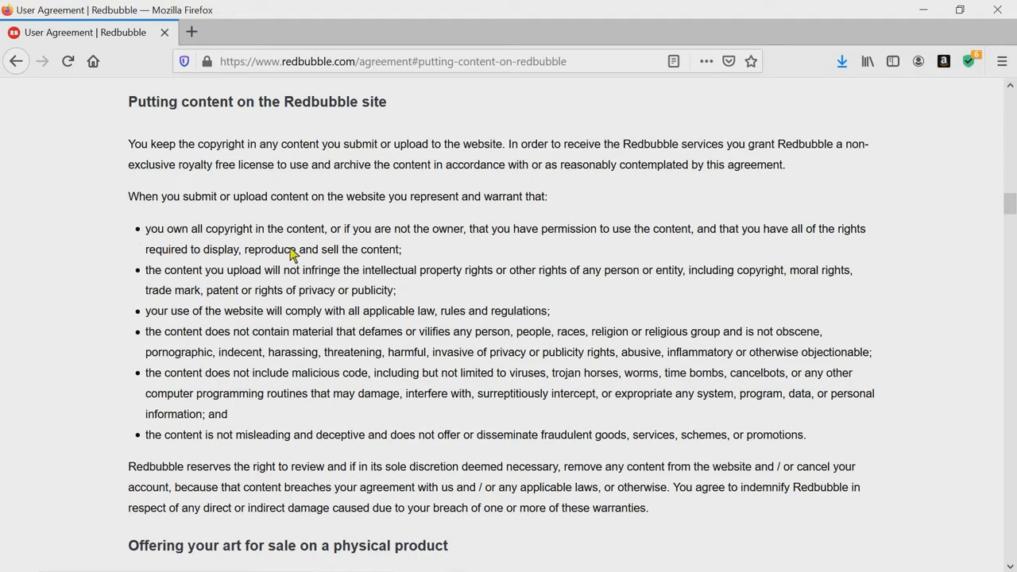
{"action": "mouse_move", "coordinate": [140, 149]}
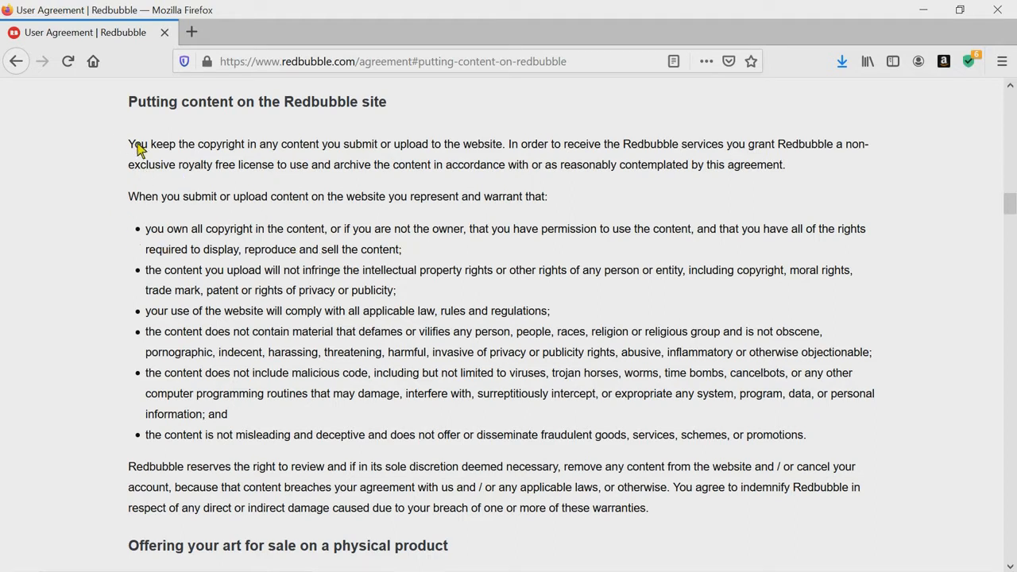
{"action": "left_click_drag", "start_coordinate": [127, 143], "coordinate": [292, 143]}
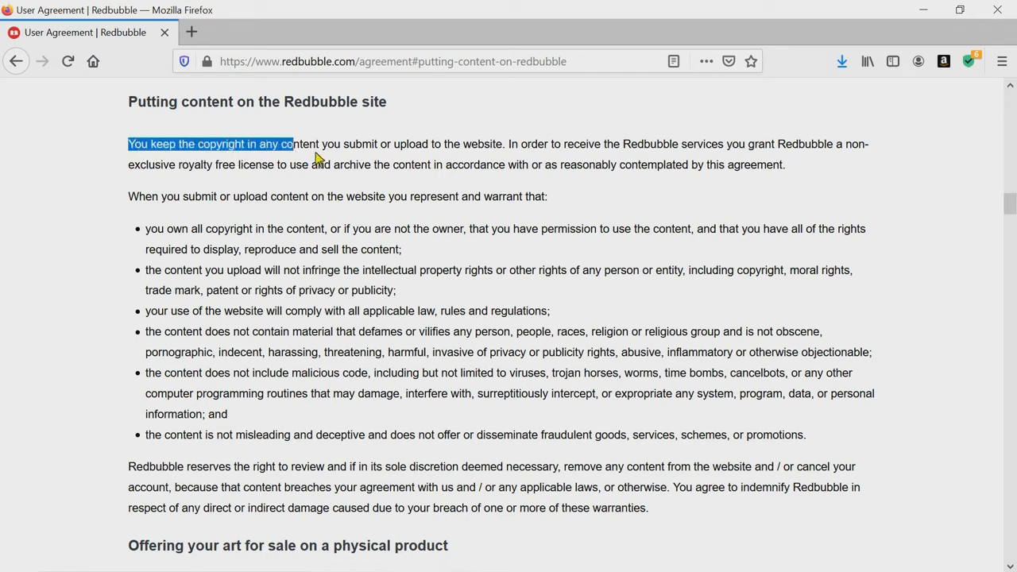
{"action": "left_click_drag", "start_coordinate": [293, 143], "coordinate": [505, 143]}
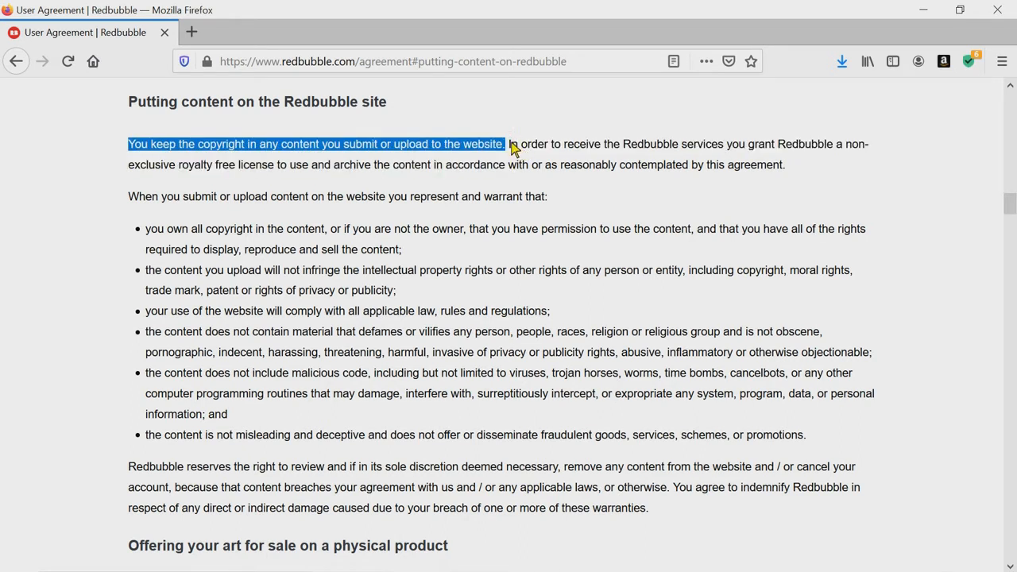
{"action": "mouse_move", "coordinate": [556, 206]}
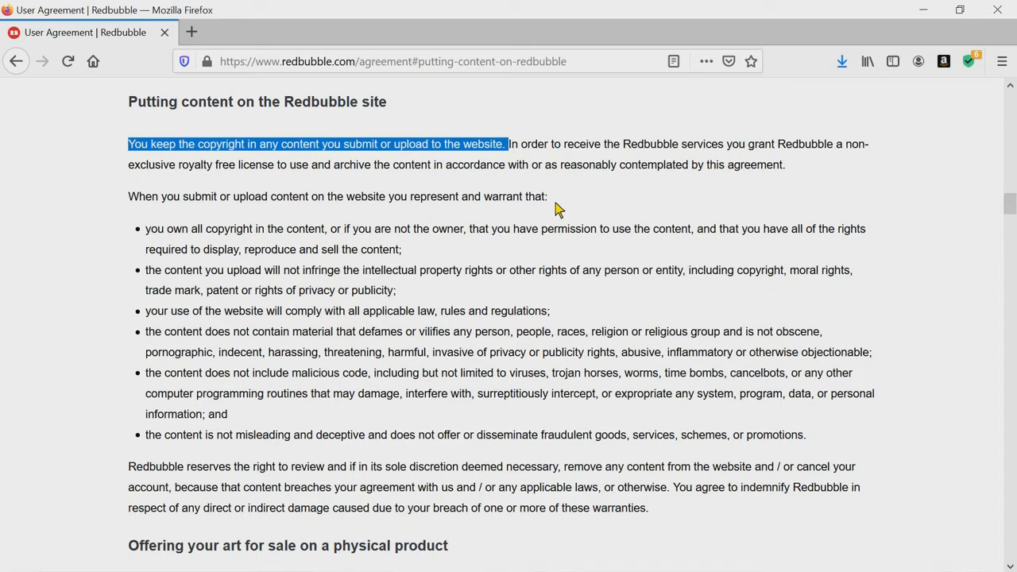
{"action": "left_click", "coordinate": [522, 151]}
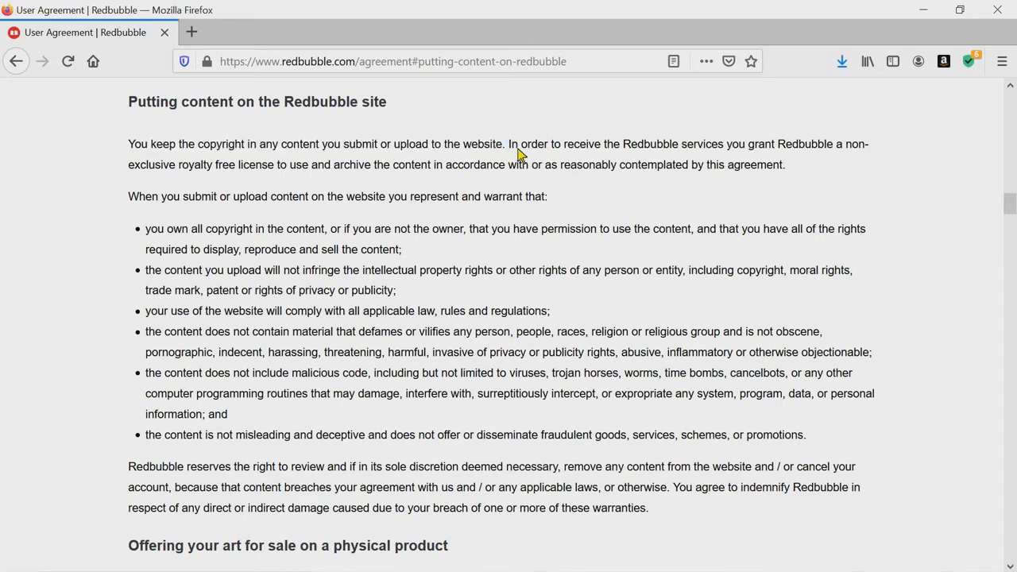
- Highlight the non-exclusive royalty-free licence sentence, then return to the section list
{"action": "left_click_drag", "start_coordinate": [509, 143], "coordinate": [791, 143]}
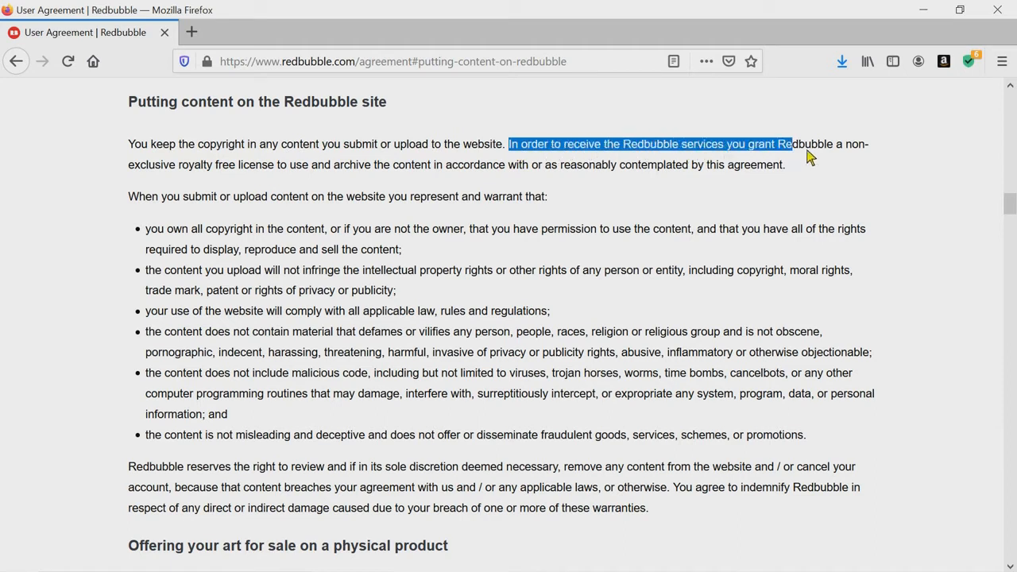
{"action": "left_click_drag", "start_coordinate": [791, 143], "coordinate": [213, 164]}
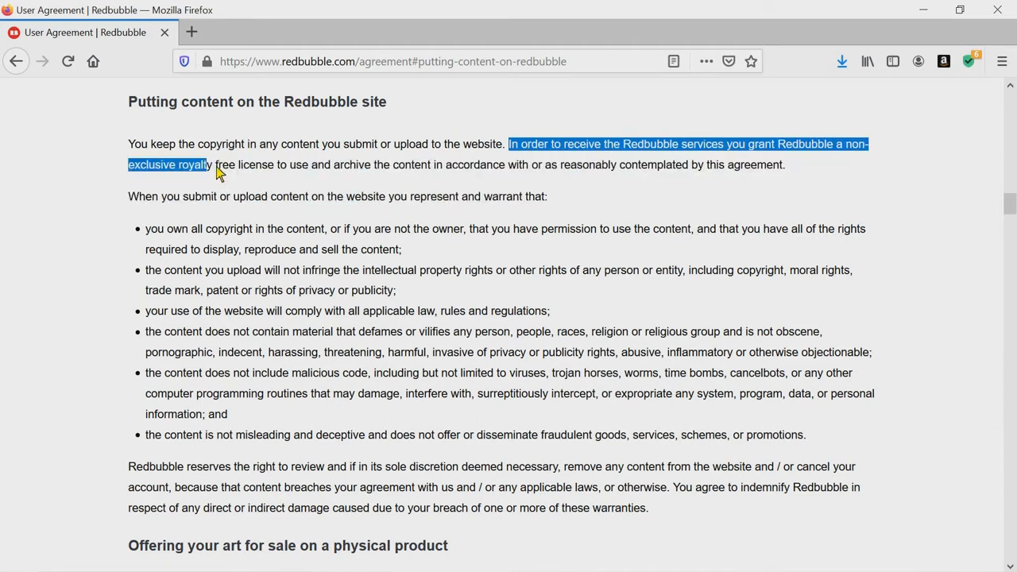
{"action": "left_click_drag", "start_coordinate": [213, 164], "coordinate": [508, 163]}
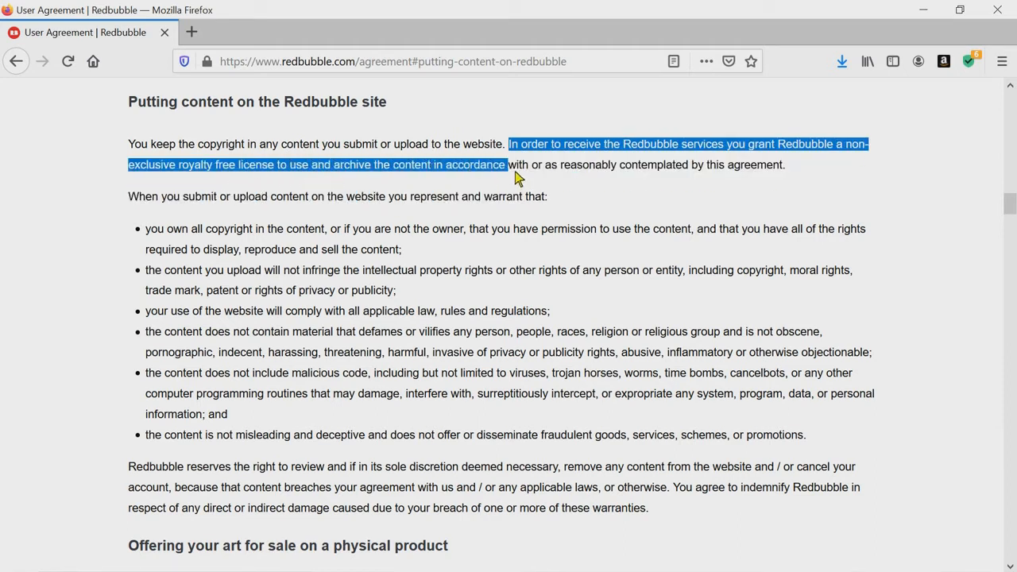
{"action": "left_click_drag", "start_coordinate": [505, 163], "coordinate": [785, 163]}
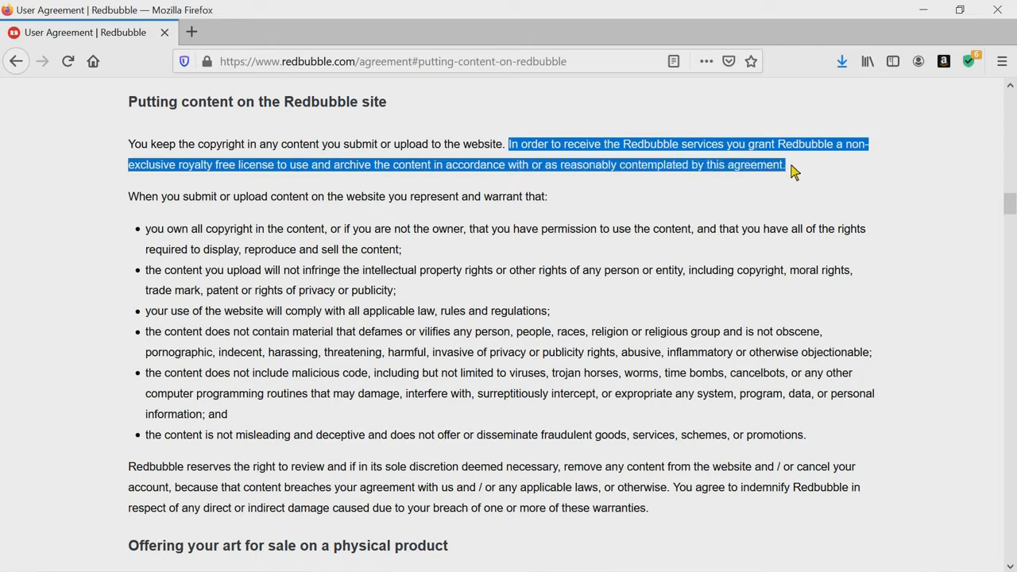
{"action": "mouse_move", "coordinate": [794, 222]}
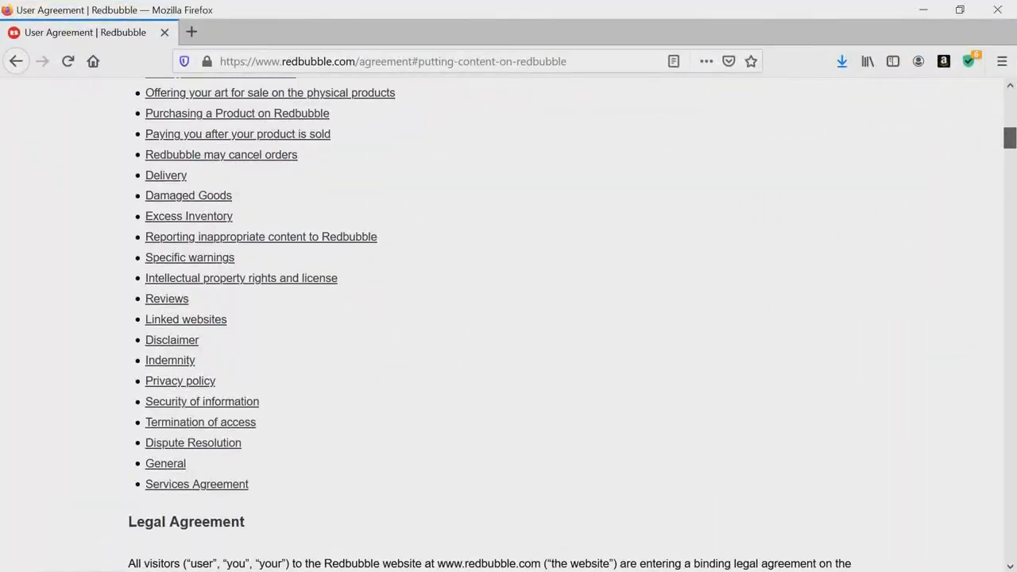
{"action": "scroll", "scroll_direction": "up", "scroll_amount": 3}
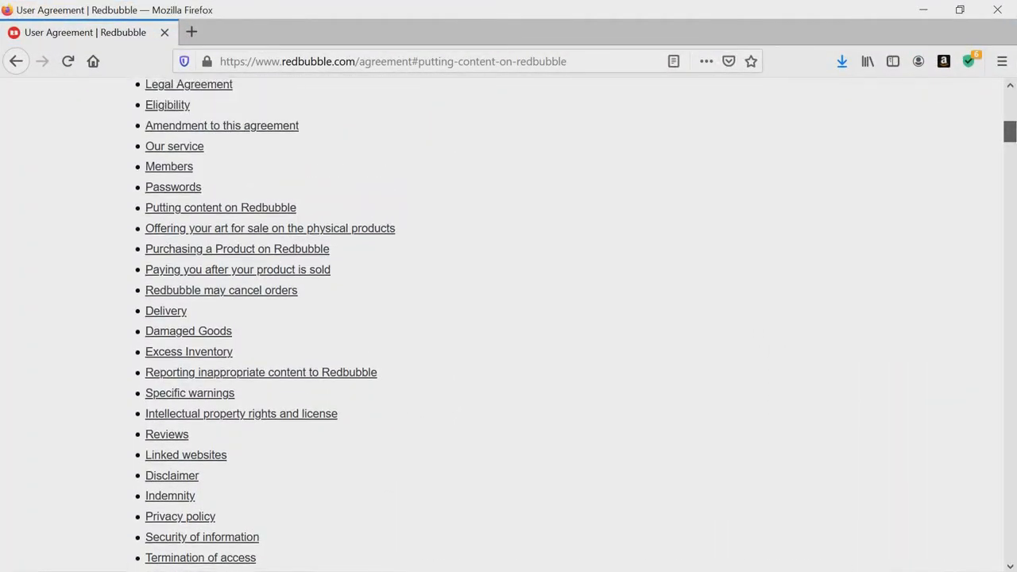
{"action": "scroll", "scroll_direction": "up", "scroll_amount": 3}
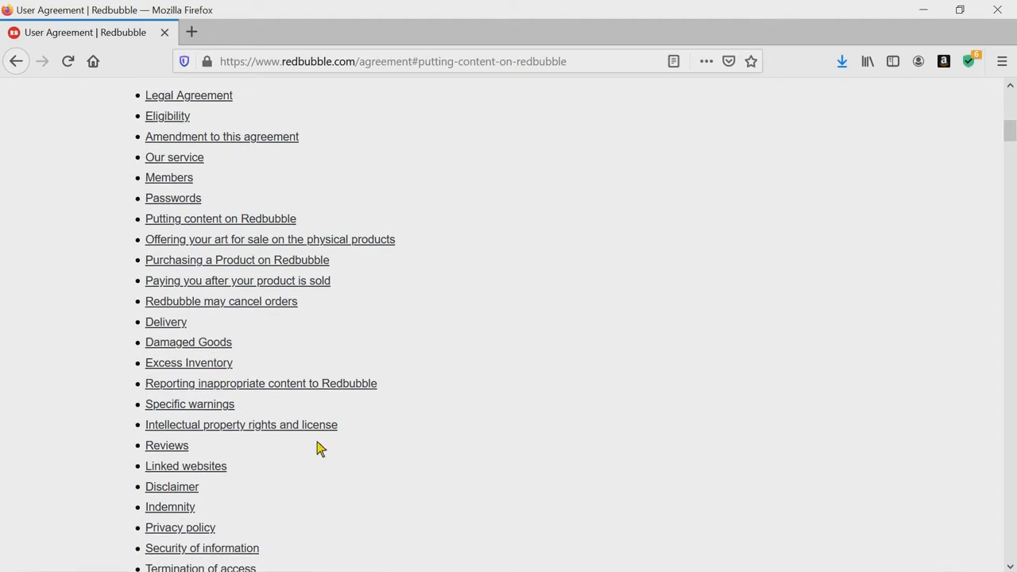
- Jump to Intellectual Property Rights and start highlighting its opening sentence through 'transferable license'
{"action": "left_click", "coordinate": [241, 425]}
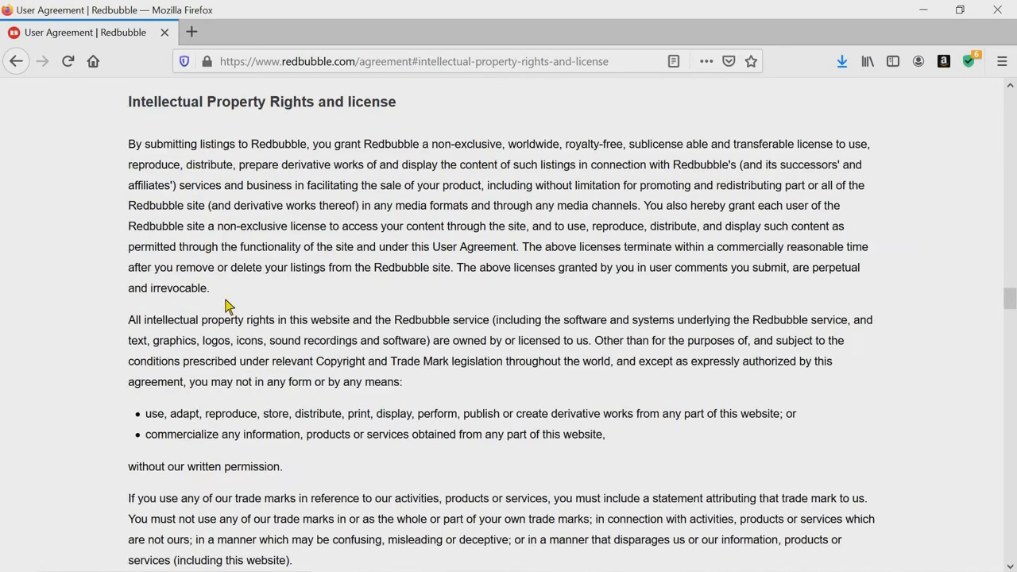
{"action": "left_click_drag", "start_coordinate": [128, 143], "coordinate": [231, 143]}
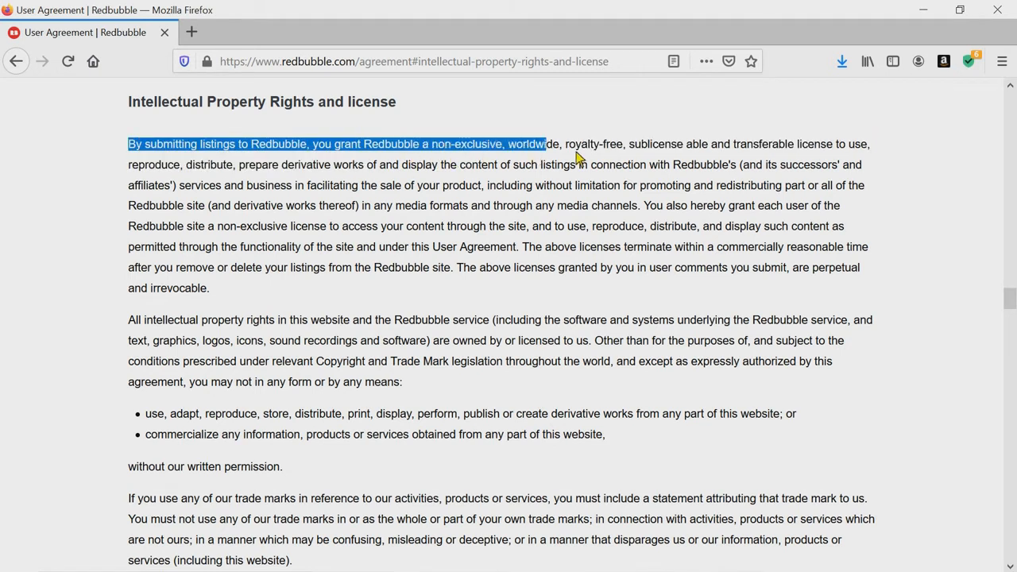
{"action": "left_click_drag", "start_coordinate": [547, 143], "coordinate": [702, 143]}
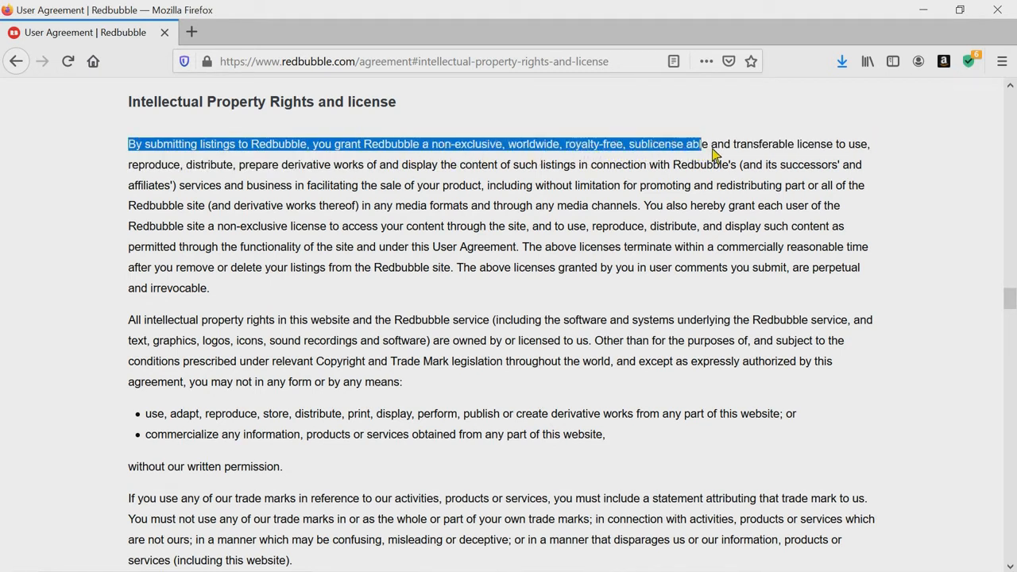
{"action": "left_click_drag", "start_coordinate": [702, 143], "coordinate": [826, 143]}
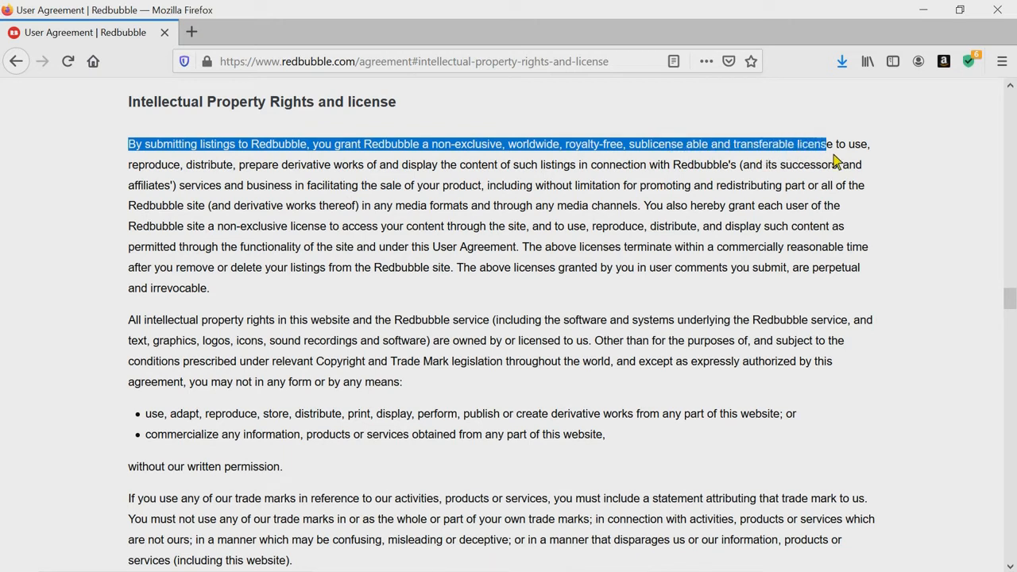
- Extend the highlight over the remaining lines through 'any media channels', then clear it
{"action": "left_click_drag", "start_coordinate": [826, 143], "coordinate": [473, 184]}
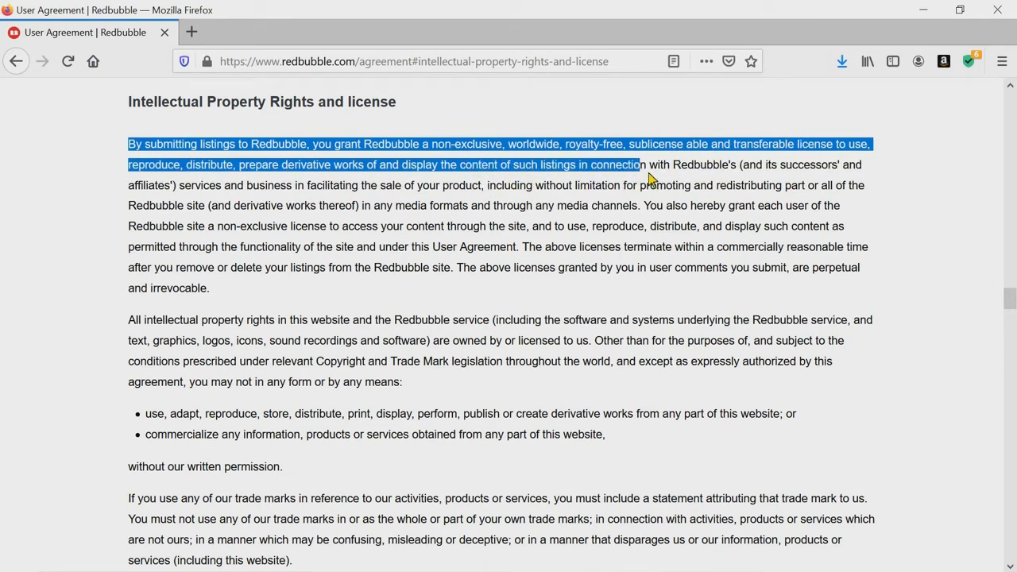
{"action": "left_click_drag", "start_coordinate": [635, 163], "coordinate": [670, 184]}
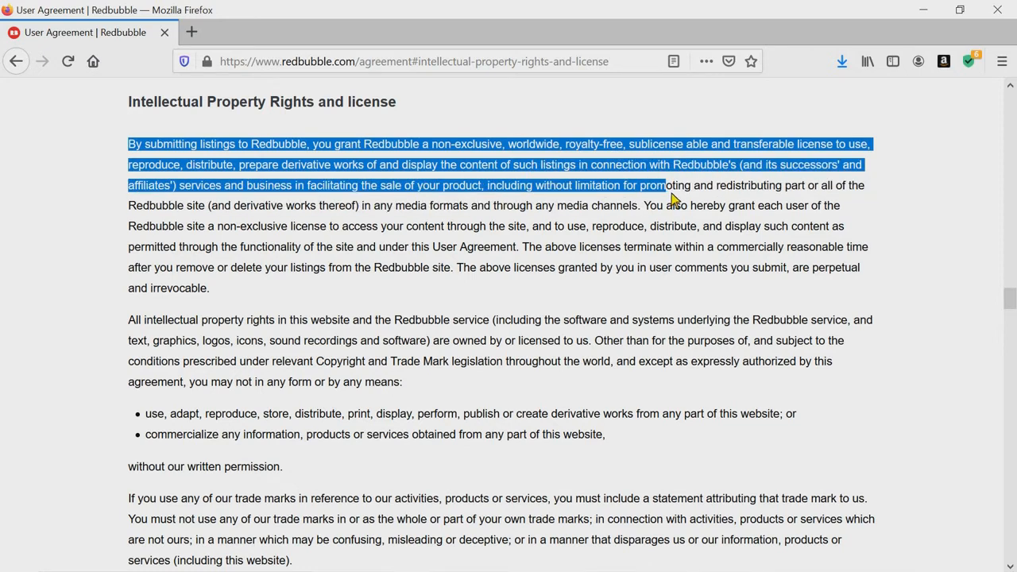
{"action": "mouse_move", "coordinate": [683, 197]}
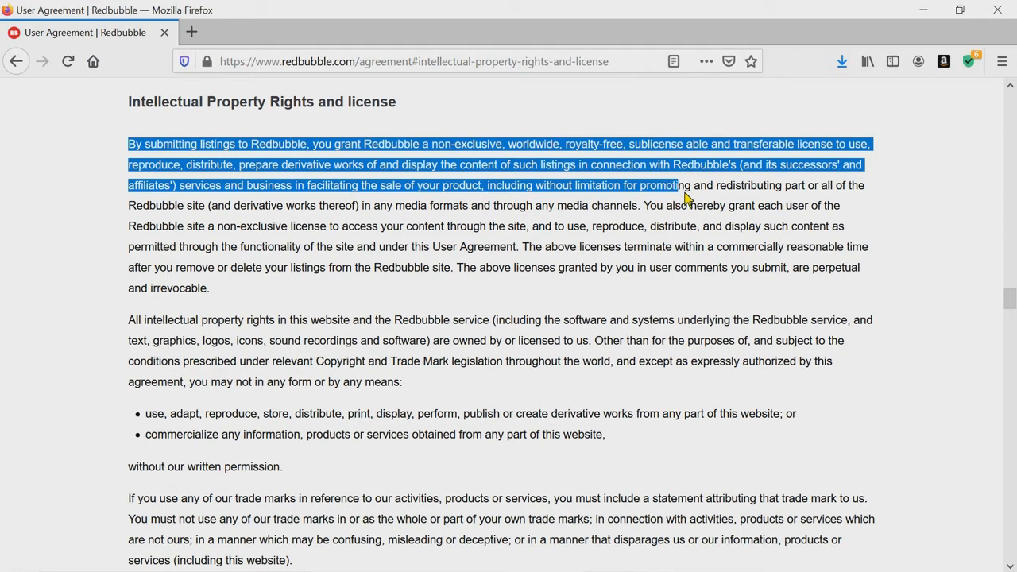
{"action": "left_click_drag", "start_coordinate": [680, 184], "coordinate": [641, 205]}
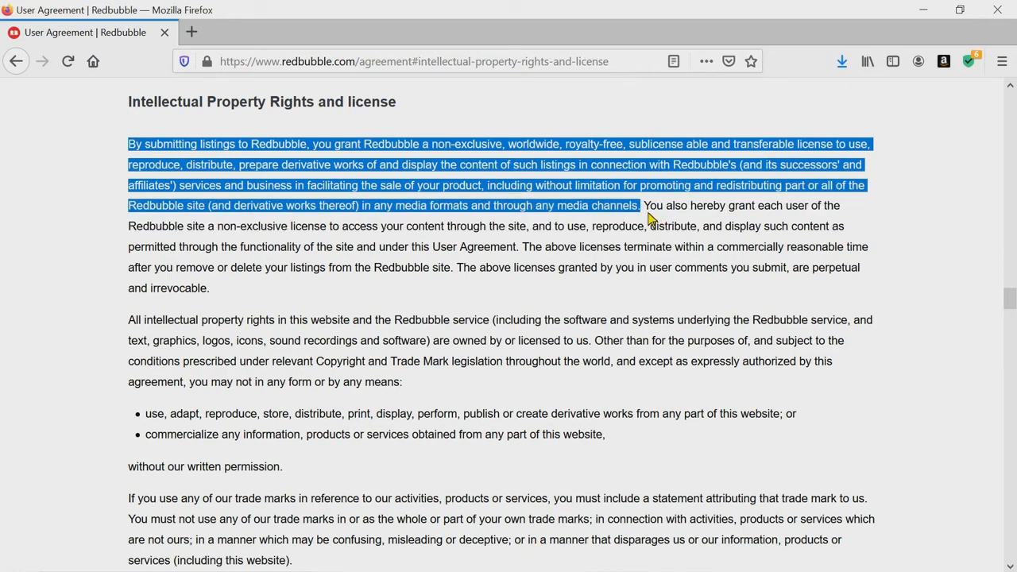
{"action": "mouse_move", "coordinate": [648, 283]}
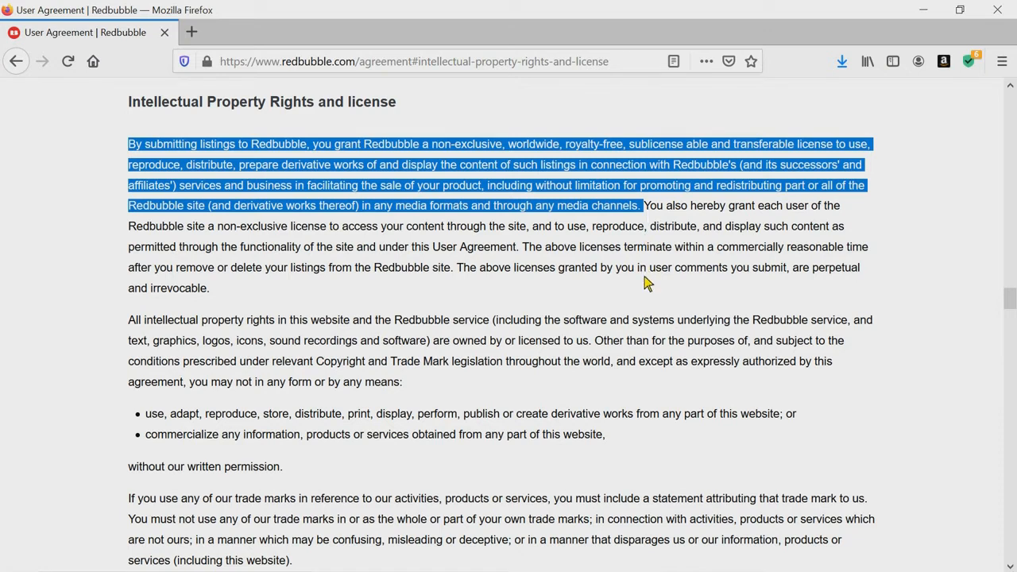
{"action": "left_click", "coordinate": [643, 283]}
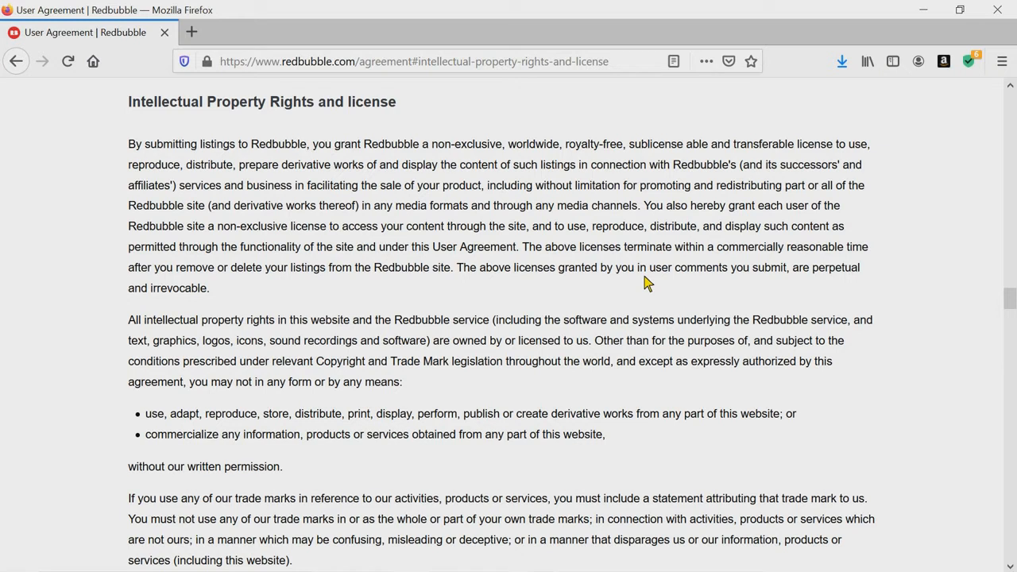
{"action": "mouse_move", "coordinate": [531, 254]}
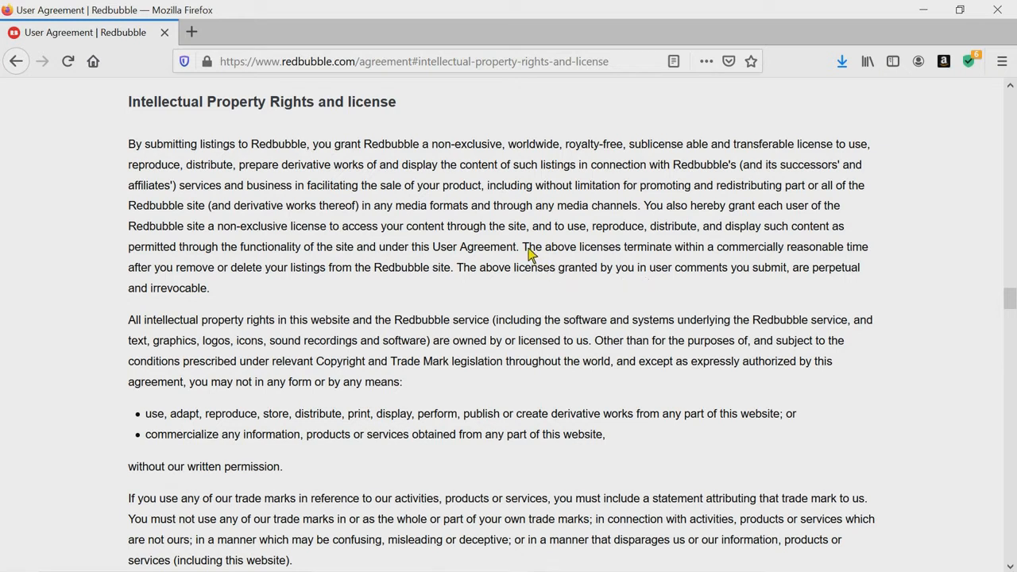
- Highlight 'The above licenses terminate…' sentence and the perpetual comment-licence sentence, then deselect
{"action": "left_click_drag", "start_coordinate": [521, 246], "coordinate": [713, 246]}
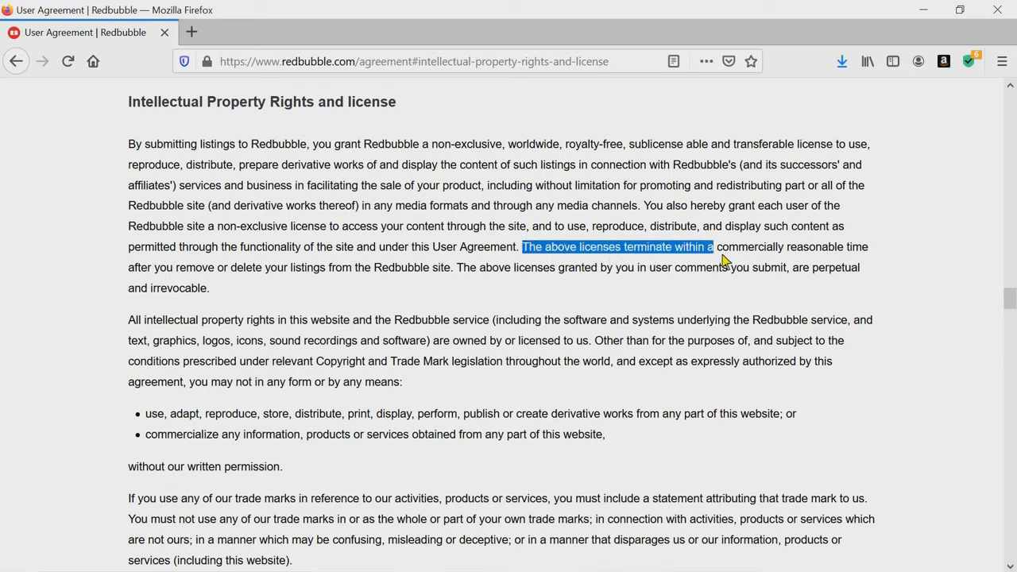
{"action": "left_click_drag", "start_coordinate": [714, 247], "coordinate": [829, 247]}
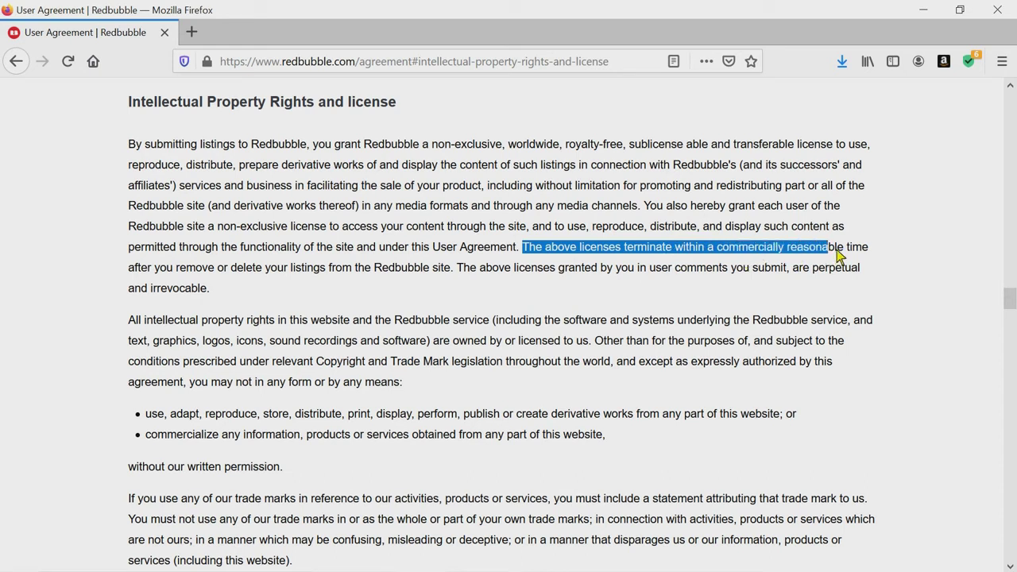
{"action": "left_click_drag", "start_coordinate": [829, 247], "coordinate": [401, 267]}
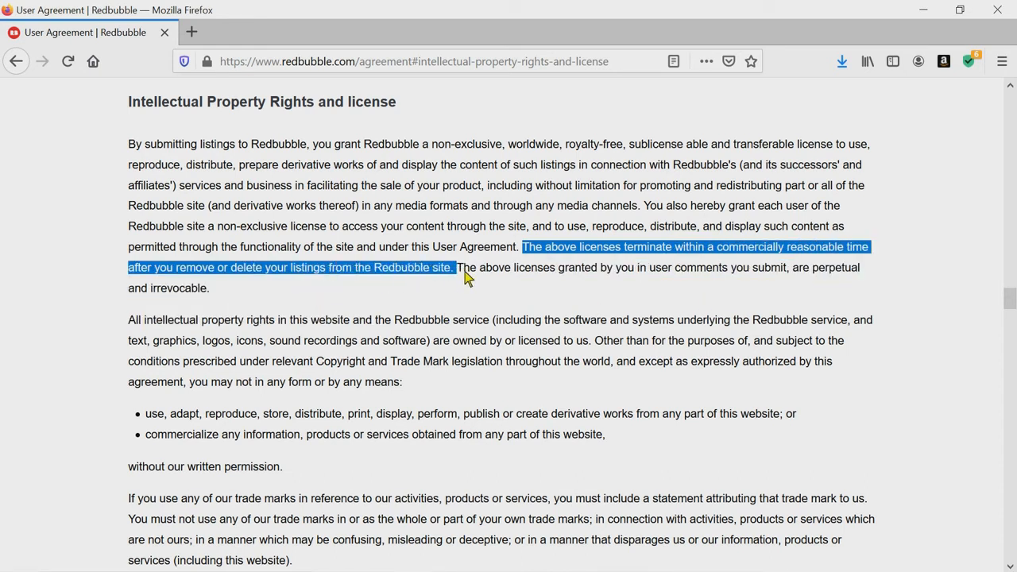
{"action": "mouse_move", "coordinate": [473, 321]}
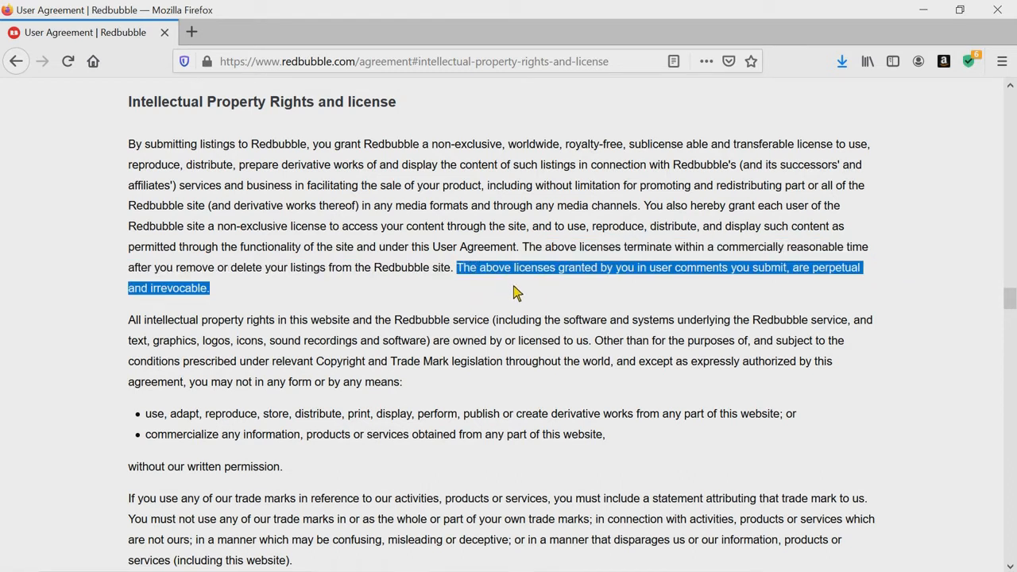
{"action": "mouse_move", "coordinate": [783, 289]}
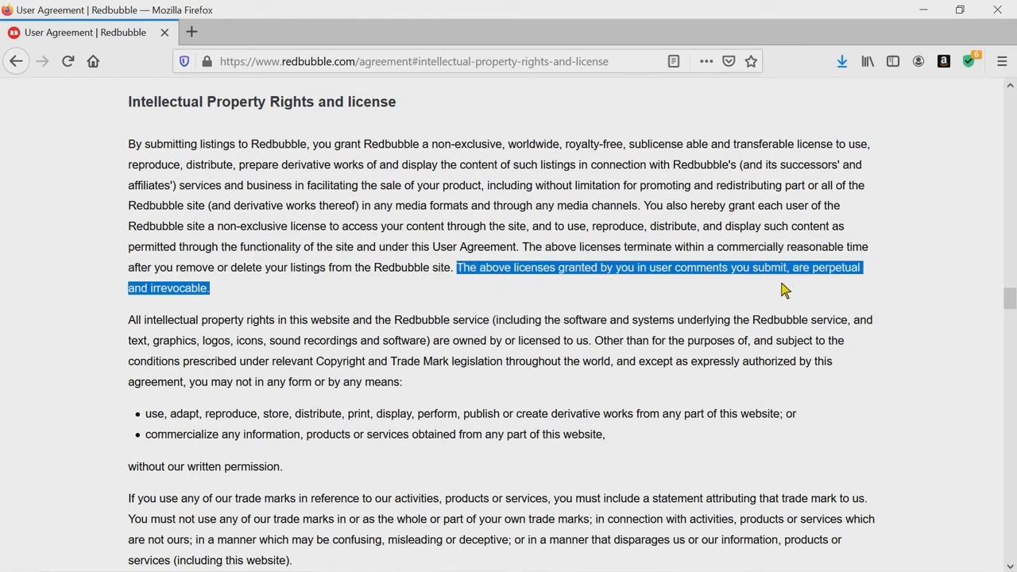
{"action": "mouse_move", "coordinate": [702, 294]}
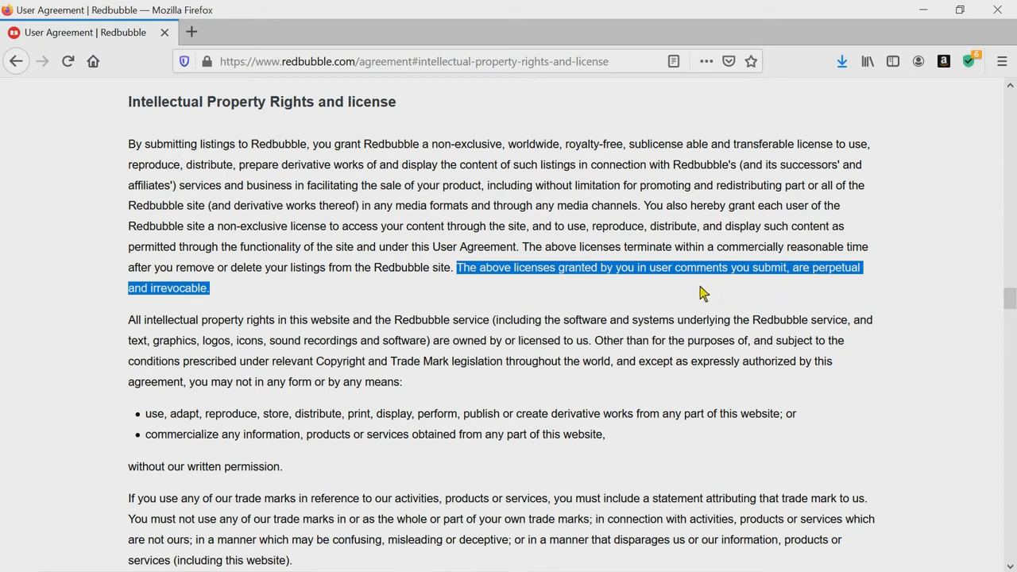
{"action": "left_click", "coordinate": [585, 302]}
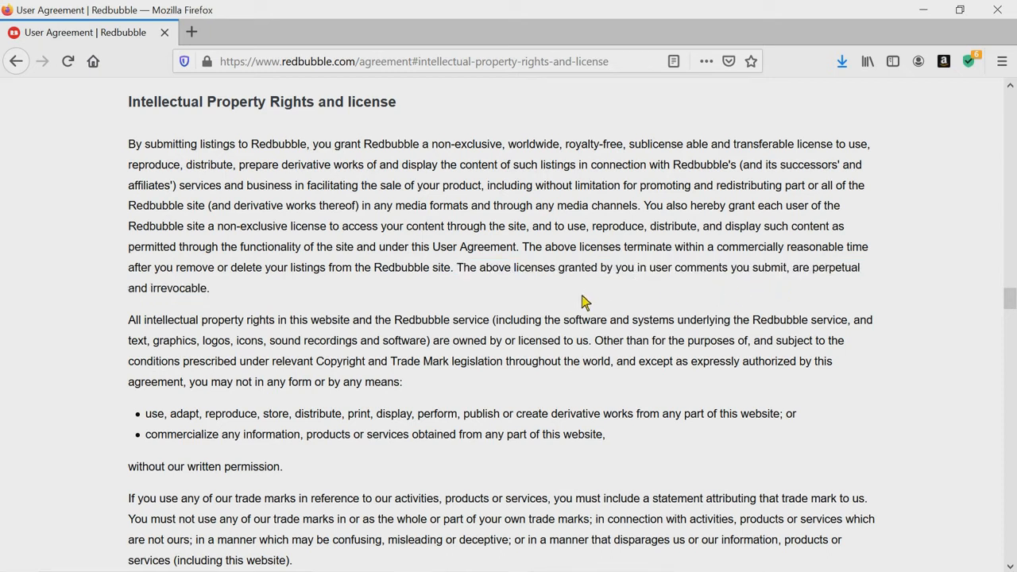